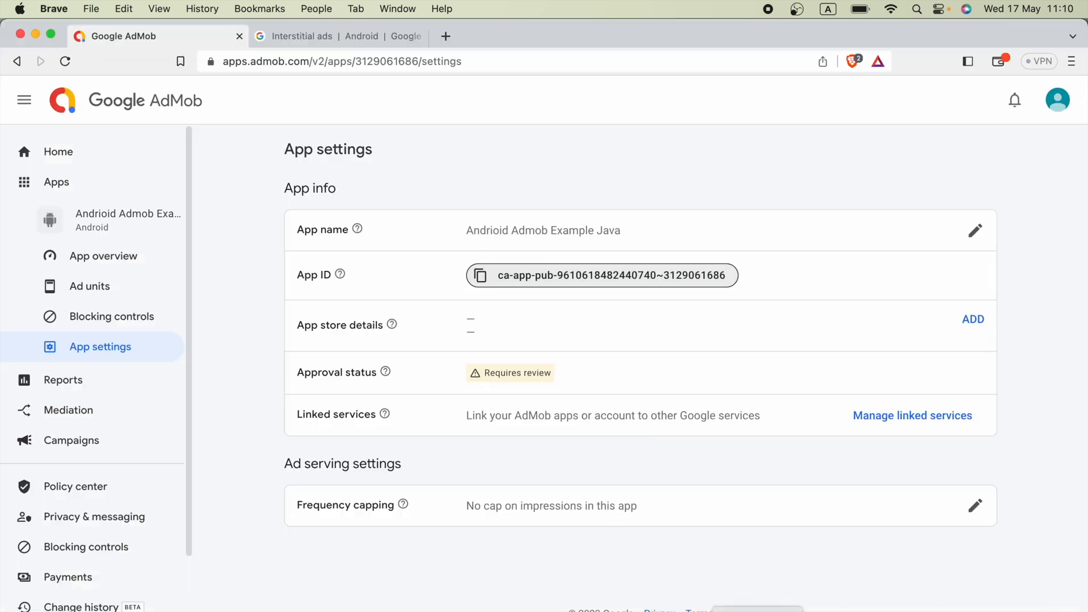
- Show the Ad units list for the Andriod Admob Example Java app in AdMob
left_click(89, 286)
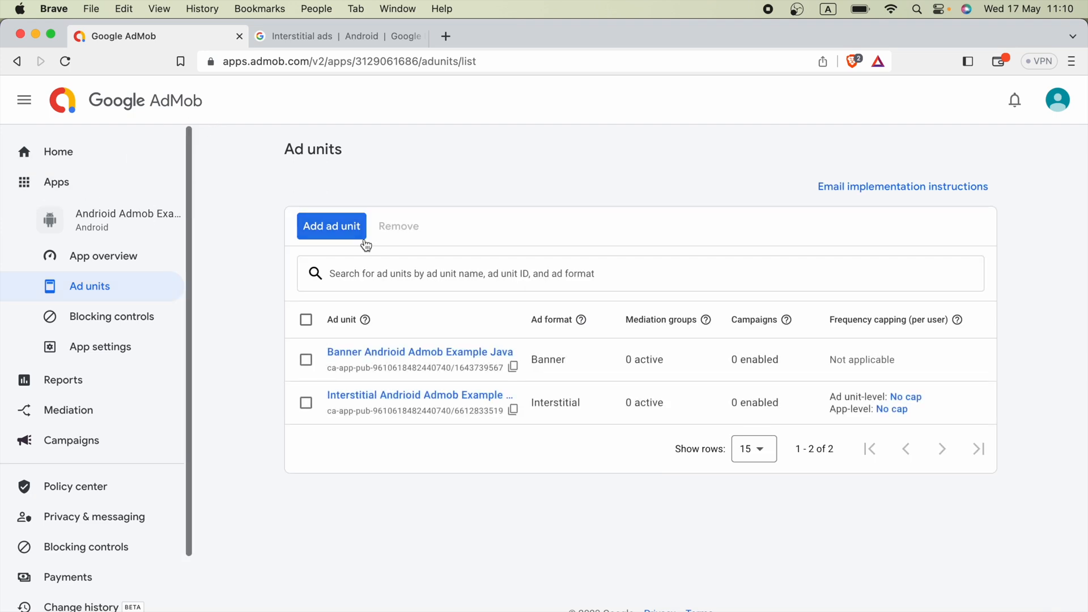
mouse_move(327, 232)
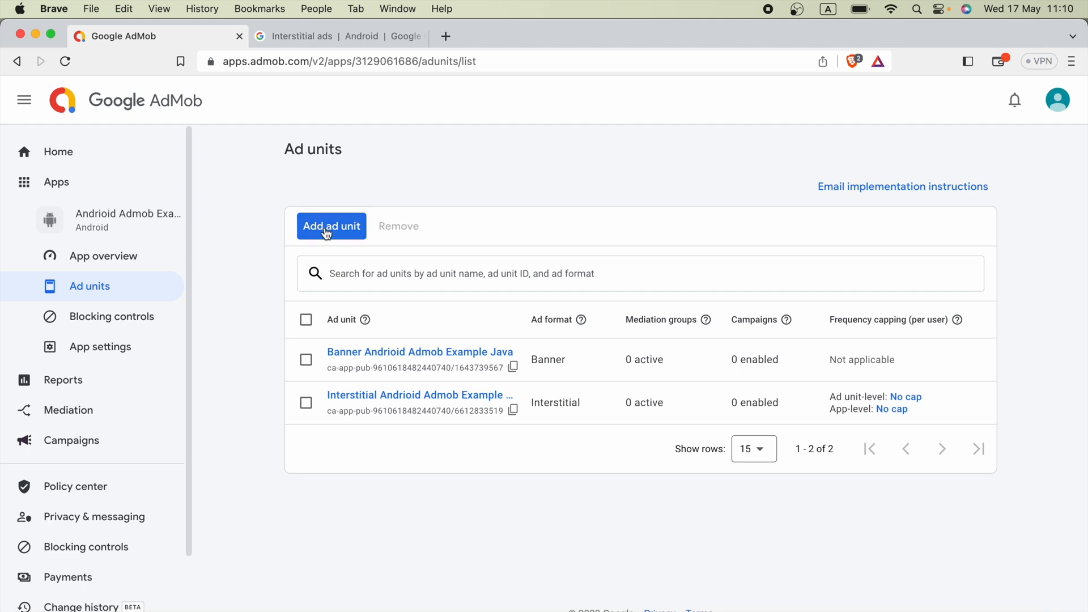
mouse_move(346, 235)
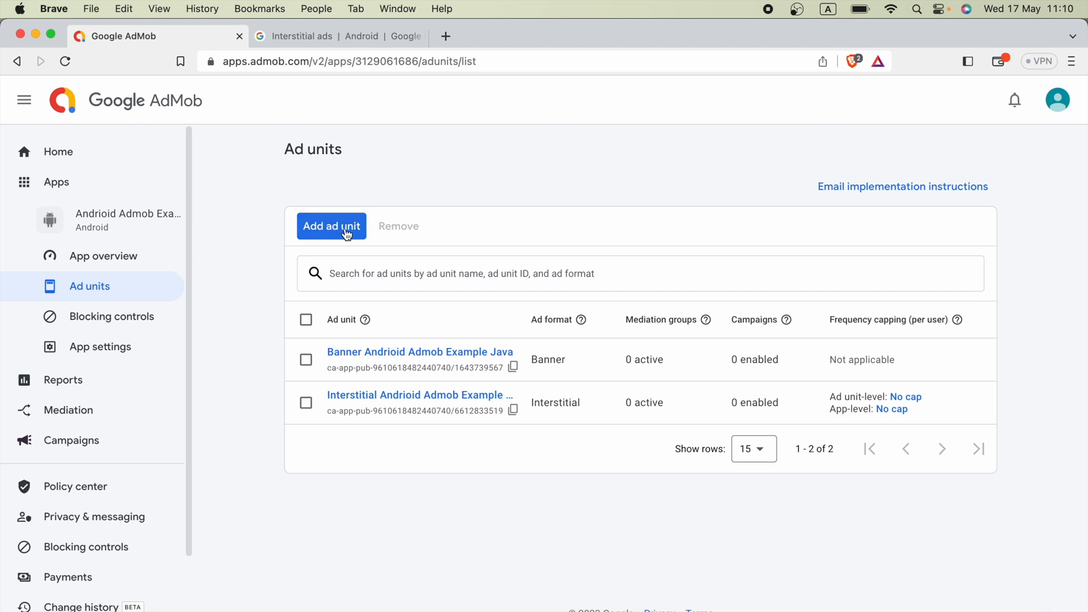
- Add a new ad unit and select the App open format
left_click(331, 226)
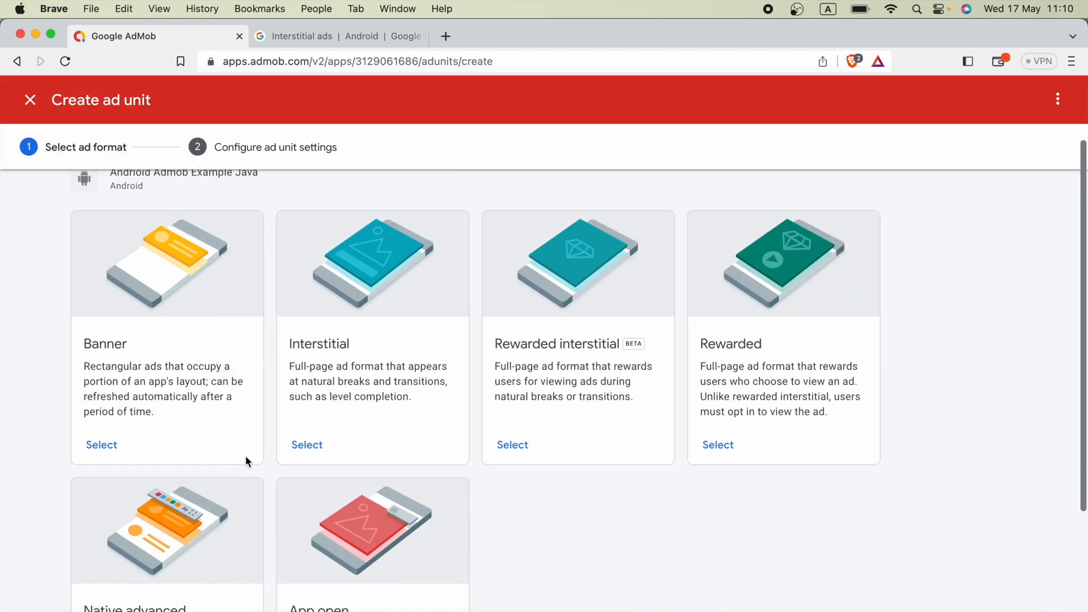
scroll("down", 3)
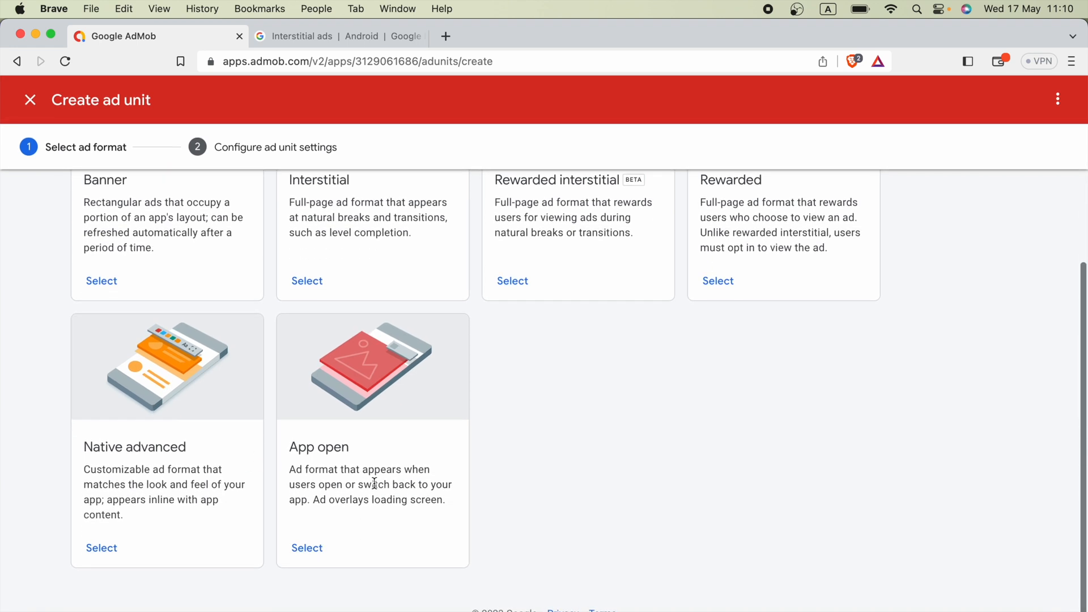
mouse_move(307, 484)
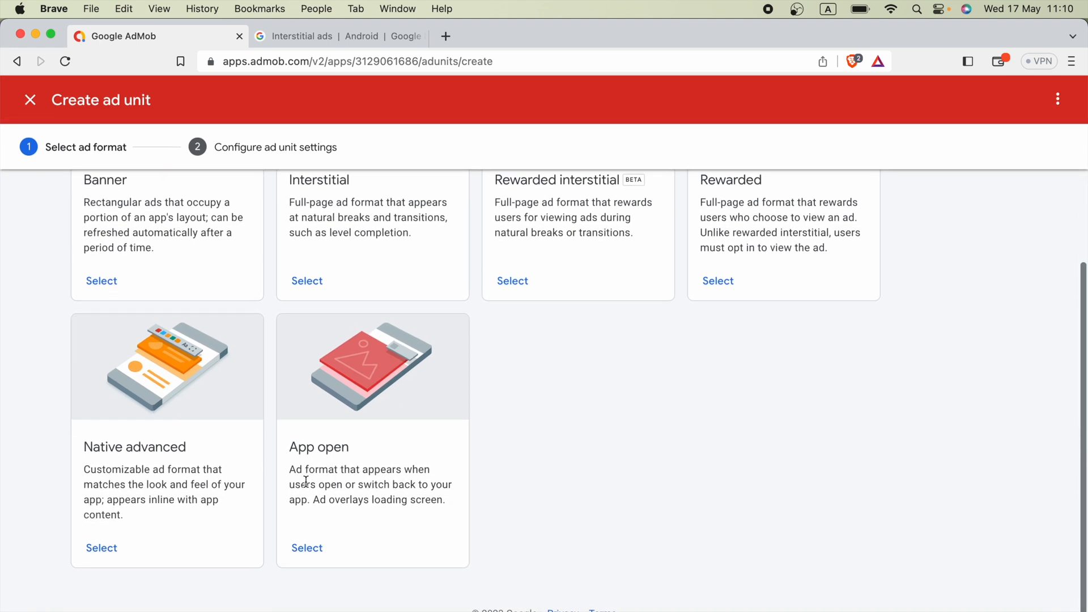
mouse_move(318, 479)
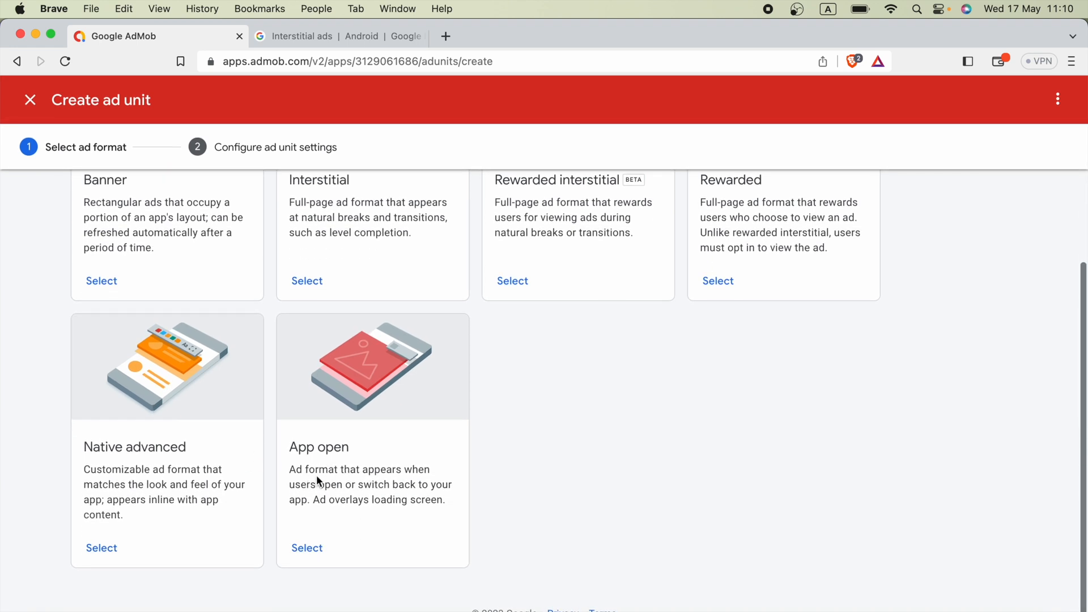
mouse_move(354, 520)
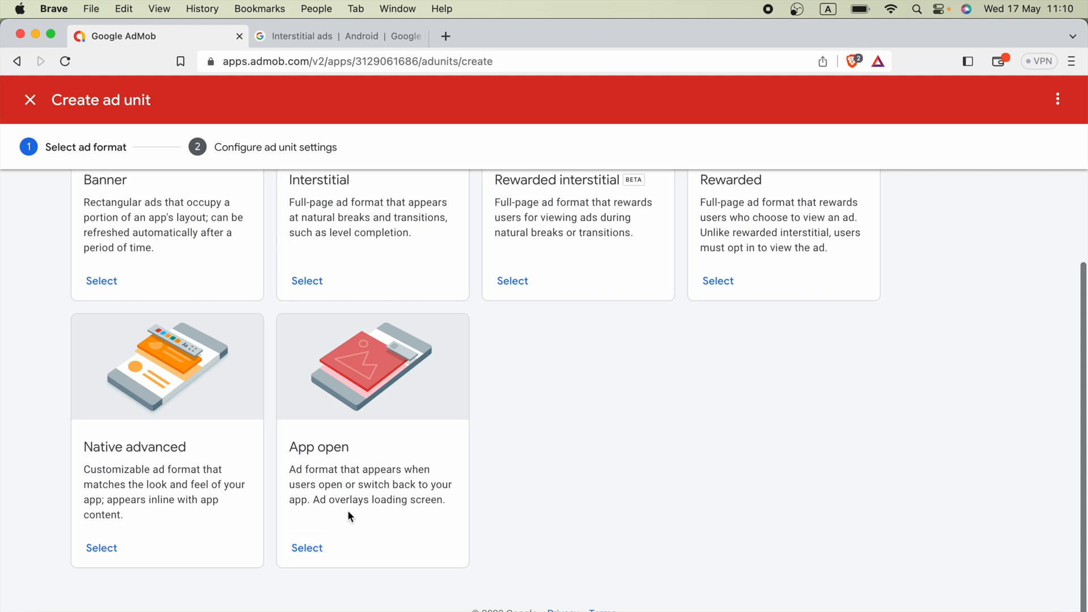
left_click(307, 548)
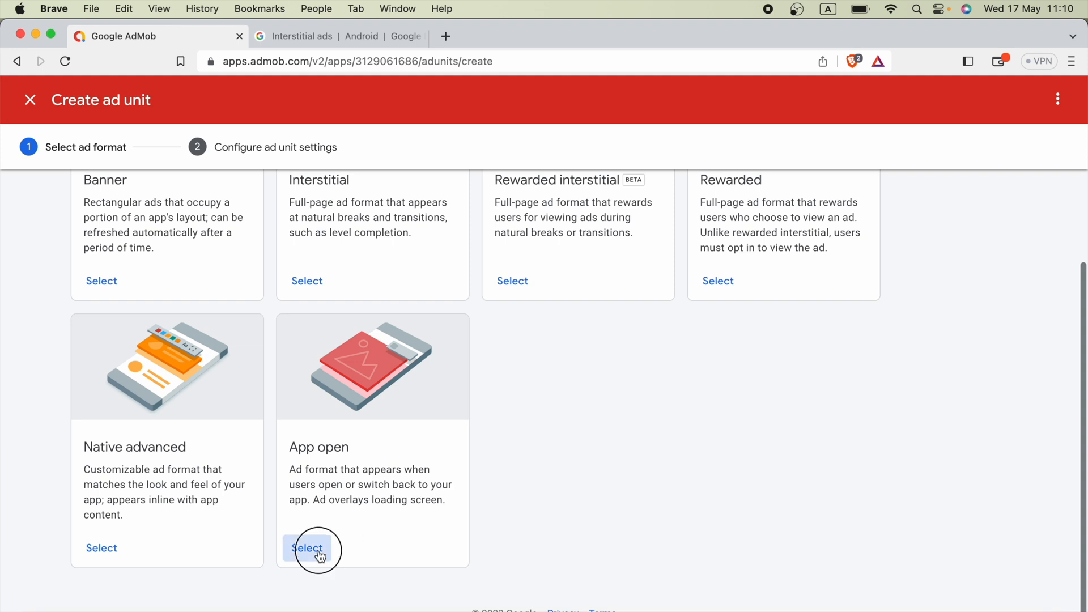
- Enter 'App open' as the new ad unit's name
left_click(307, 548)
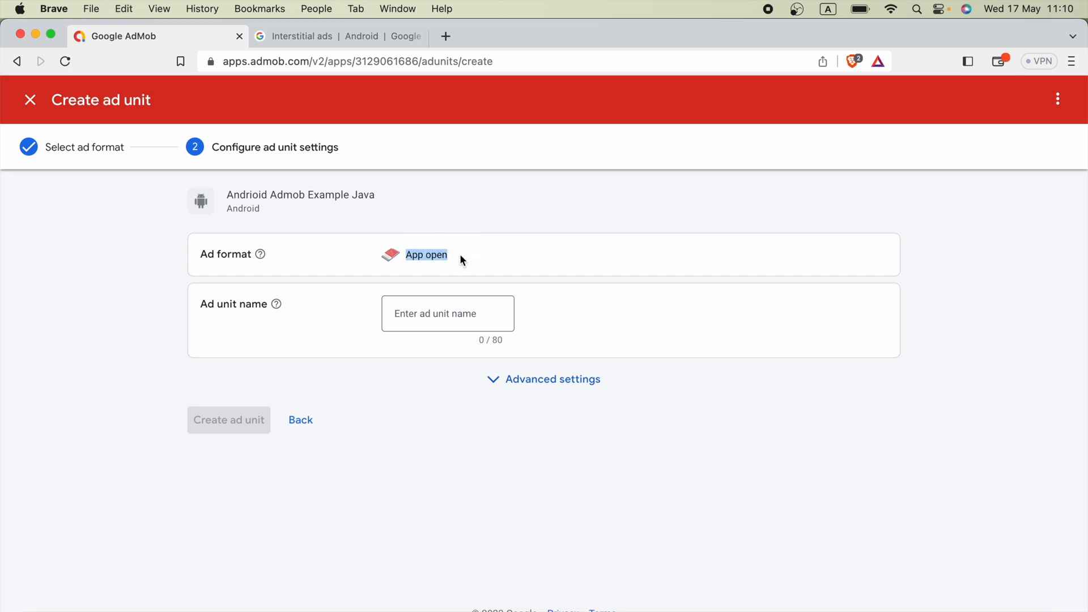
type("App open")
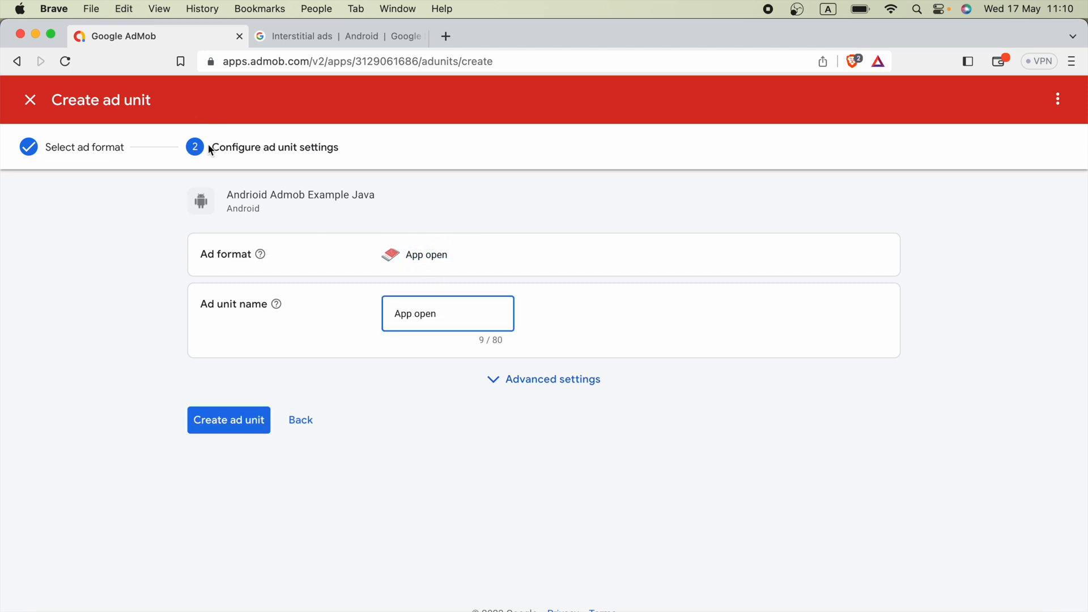
double_click(299, 195)
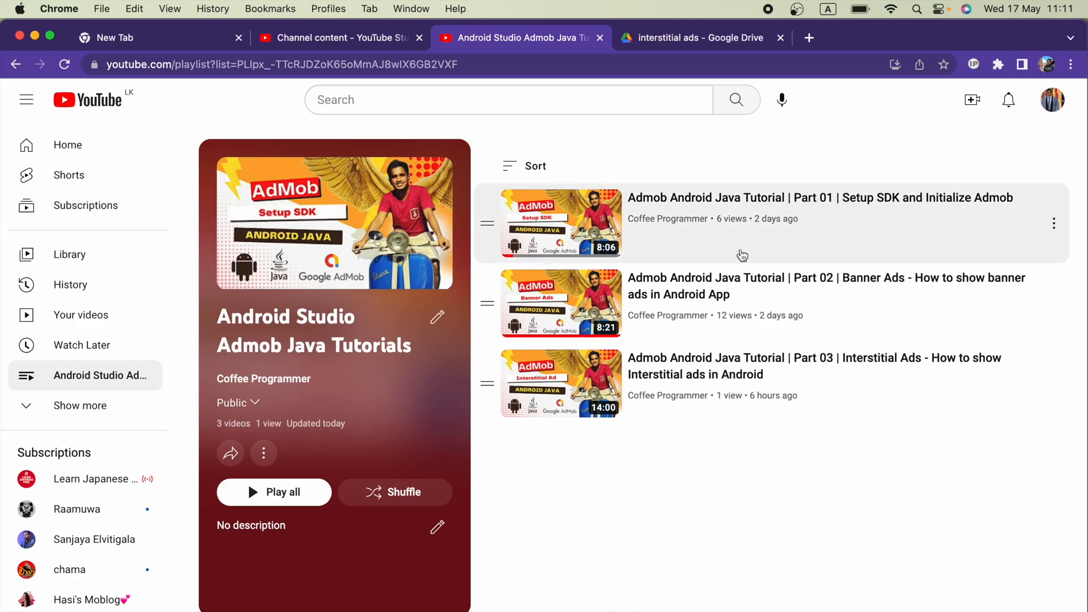
mouse_move(882, 228)
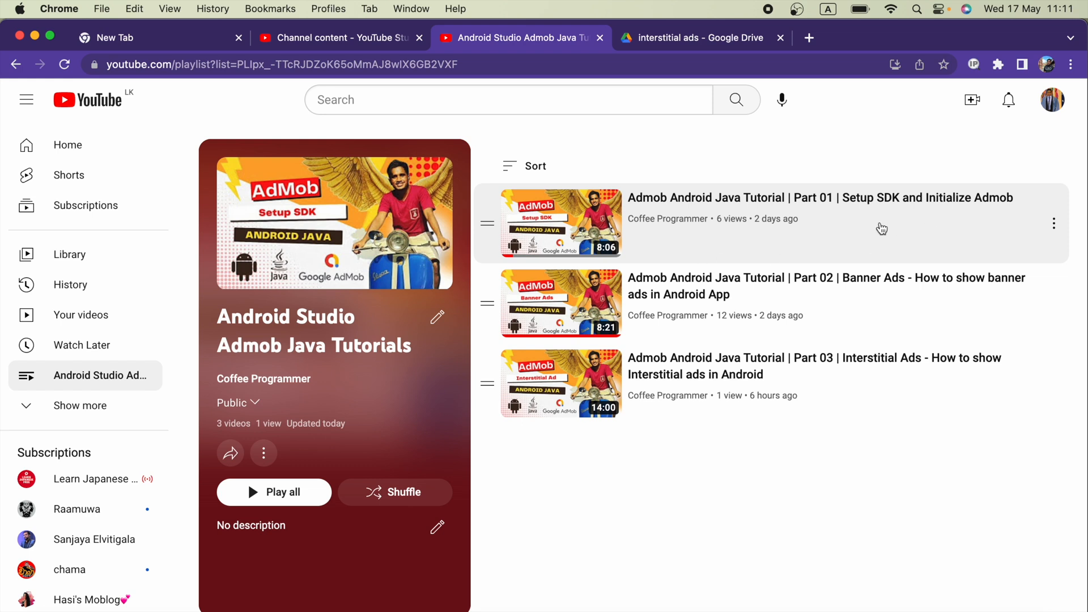
mouse_move(890, 232)
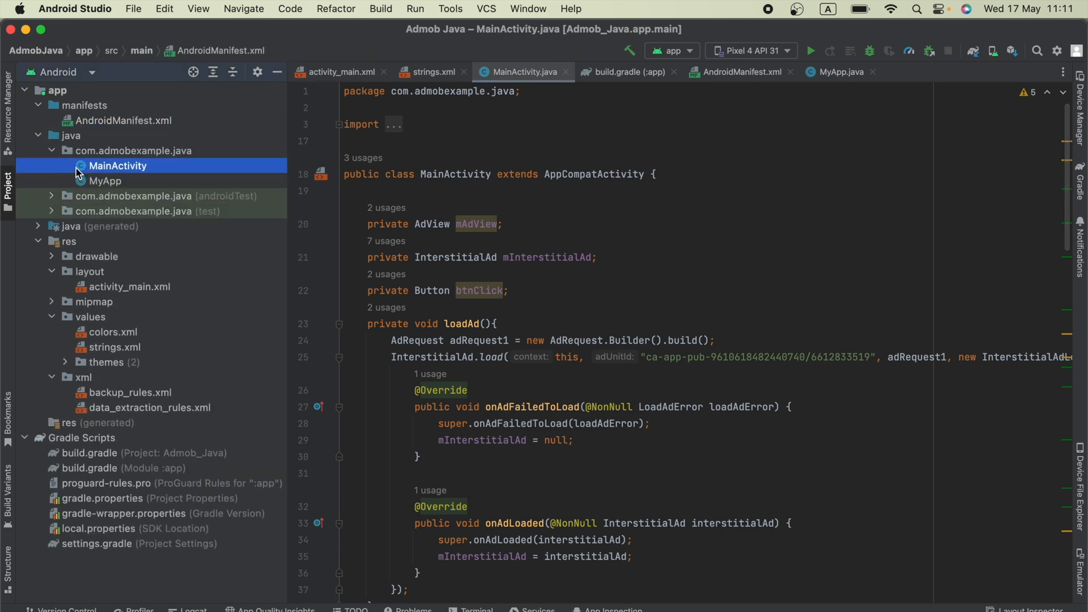
- Add 'private AppOpenAd appOpenAd;' to the fields in MainActivity.java
left_click(435, 182)
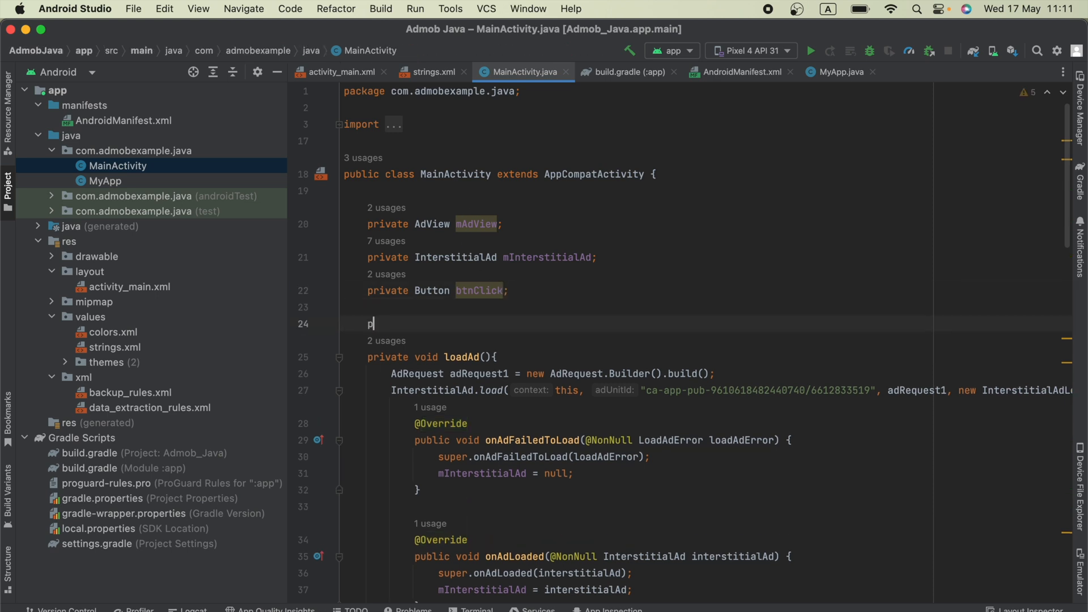
type("rivate")
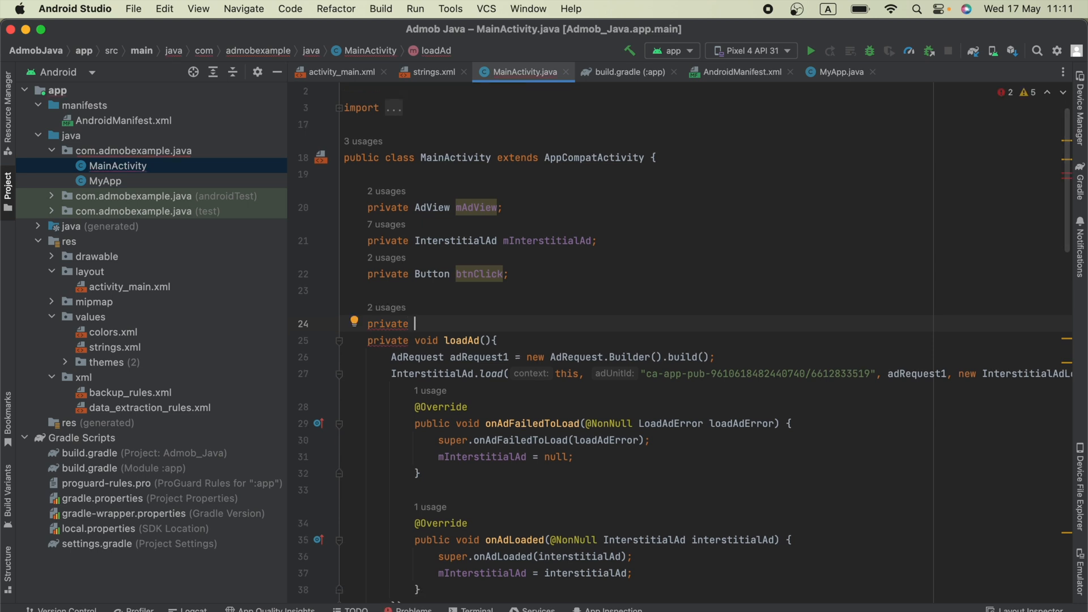
type("App")
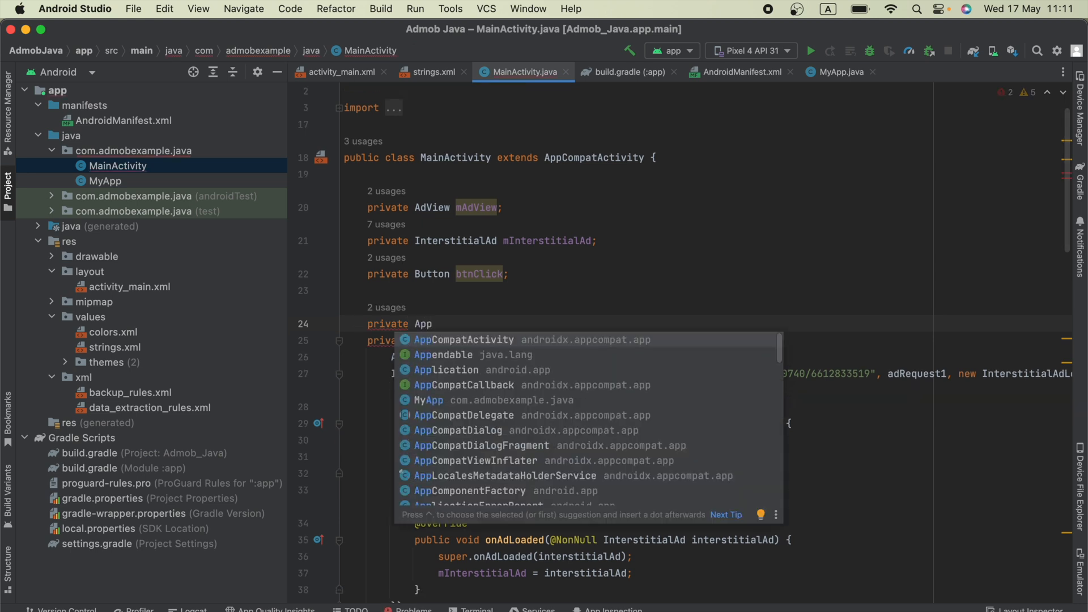
type("Open")
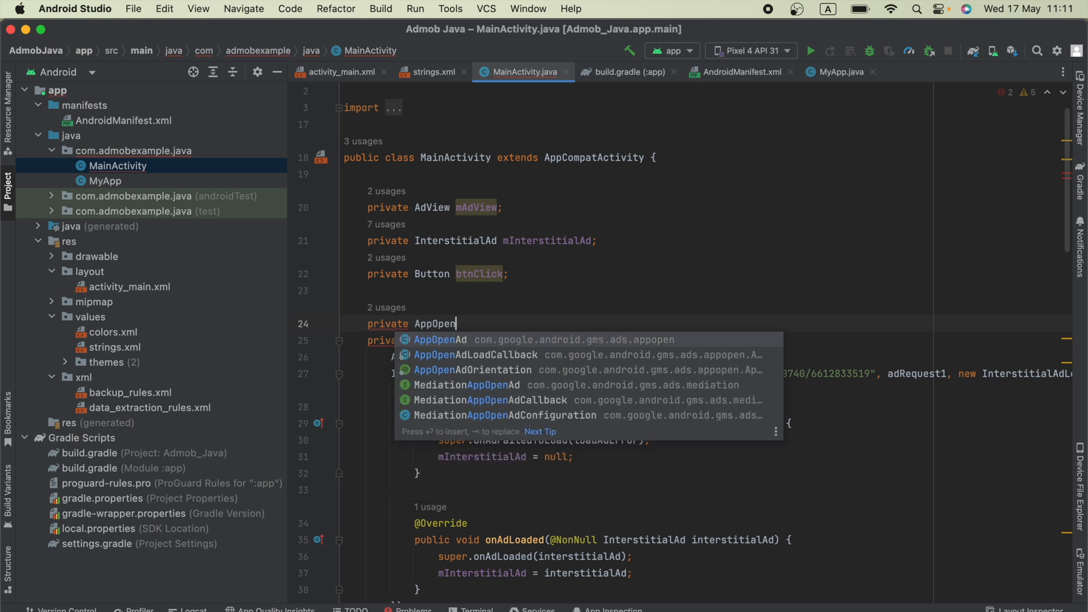
type("Ad")
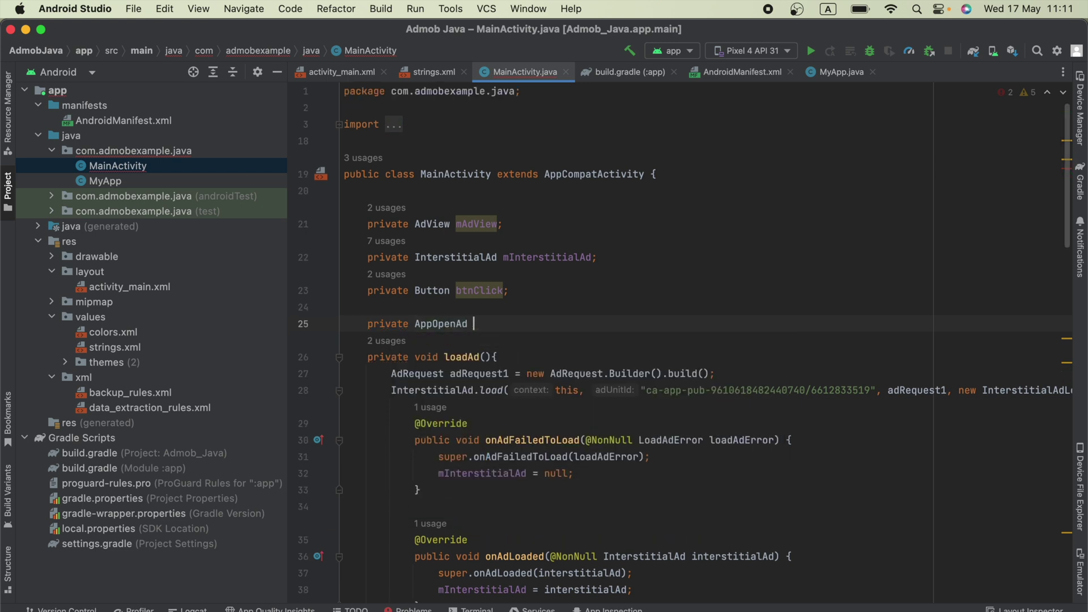
type("appOpenAd;")
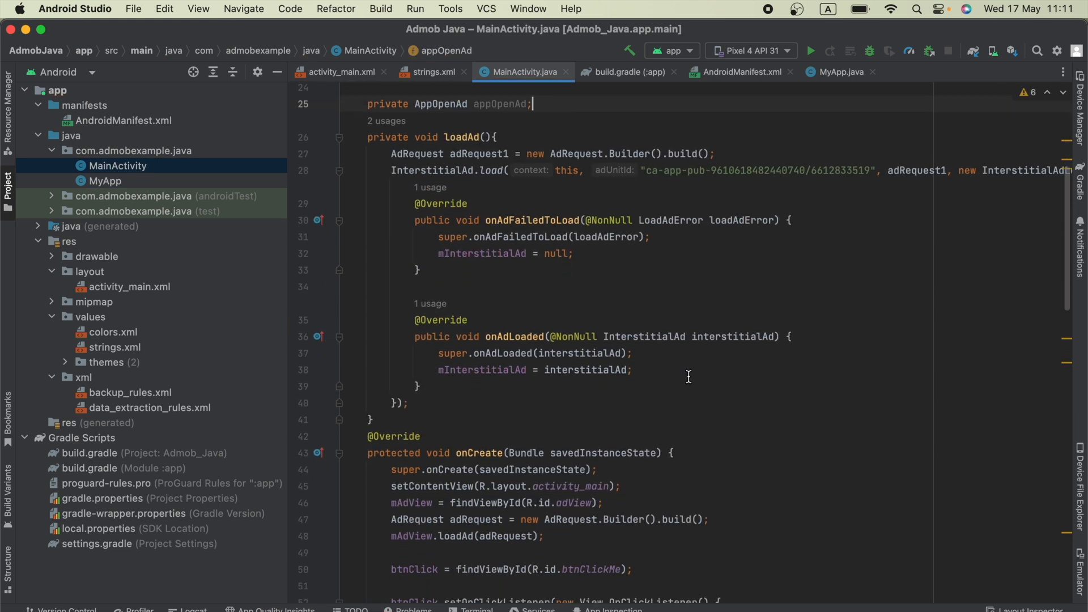
- Insert an onResume() override calling super.onResume(), with a blank line above it
scroll("down", 3)
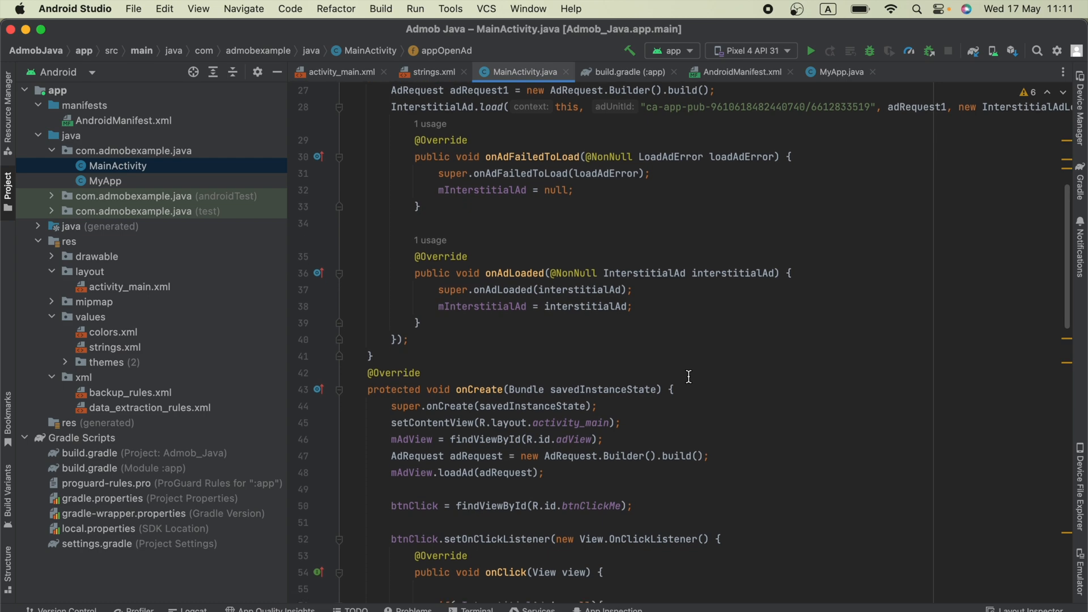
scroll("down", 3)
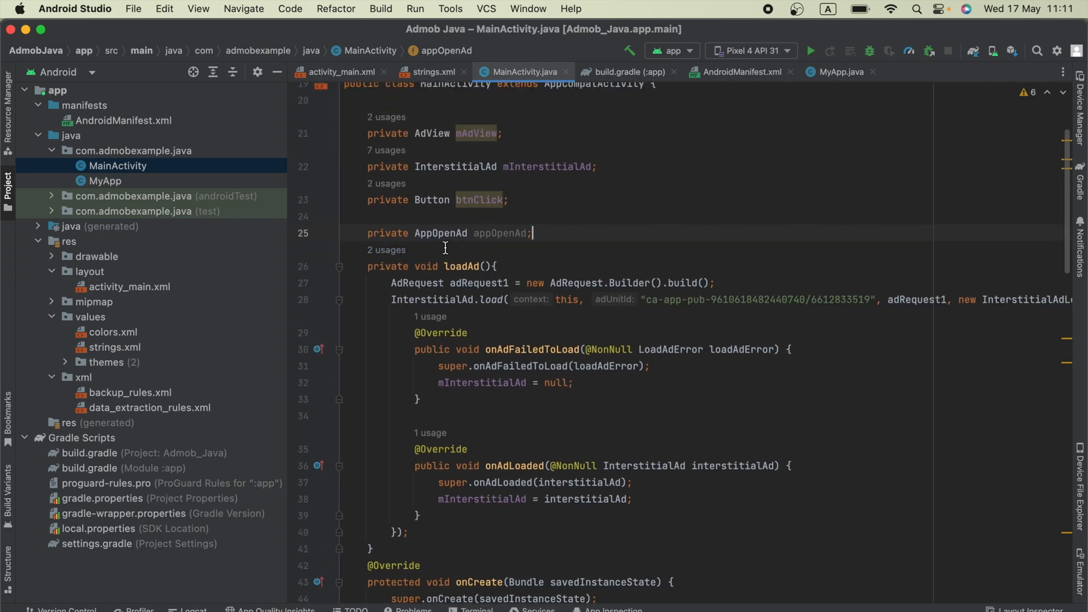
type("o")
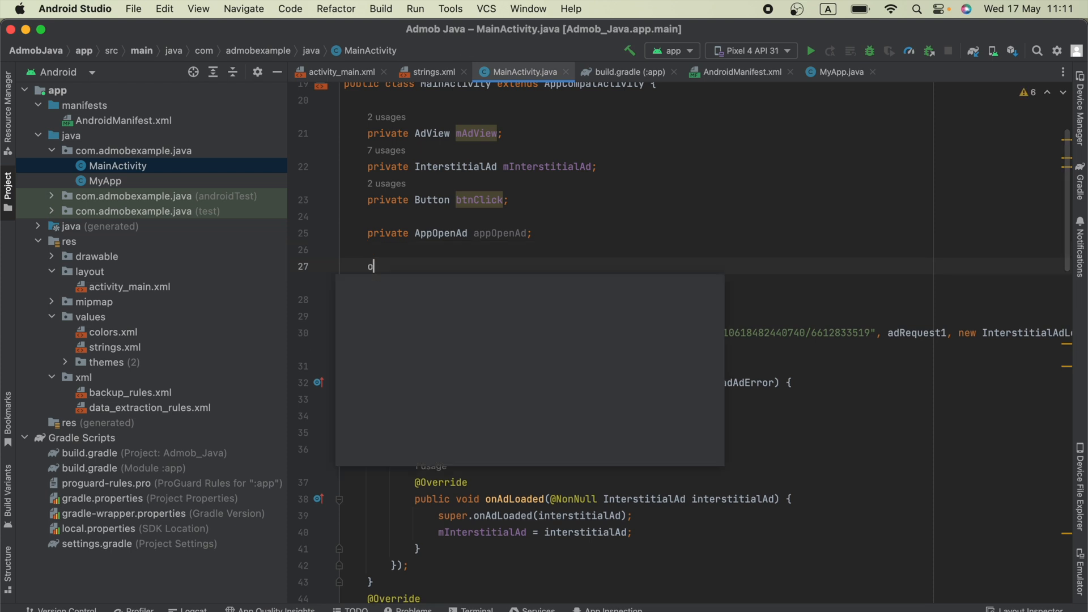
type("nR")
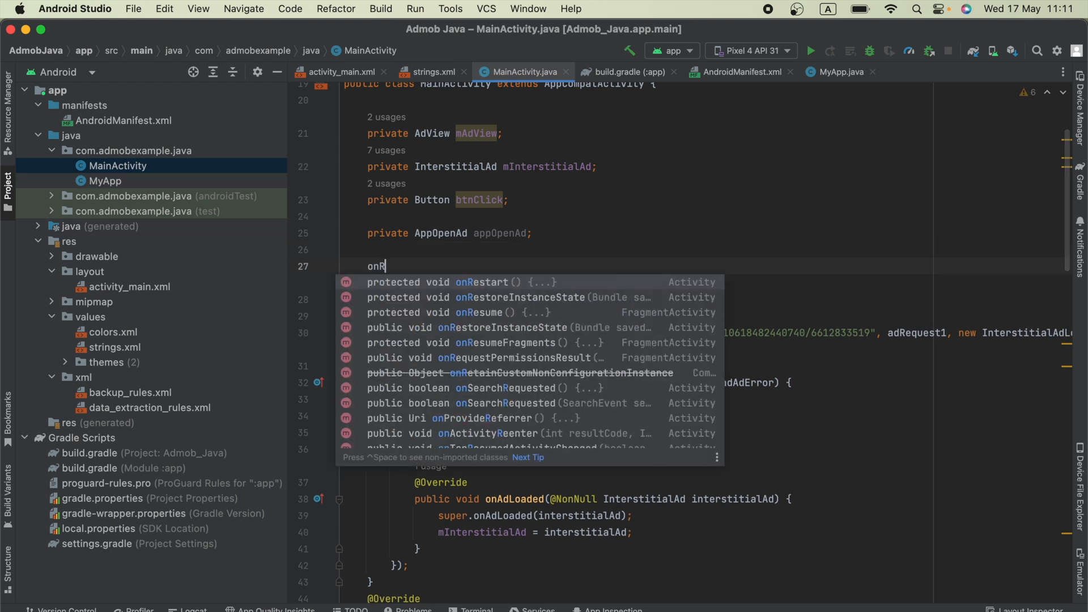
type("es")
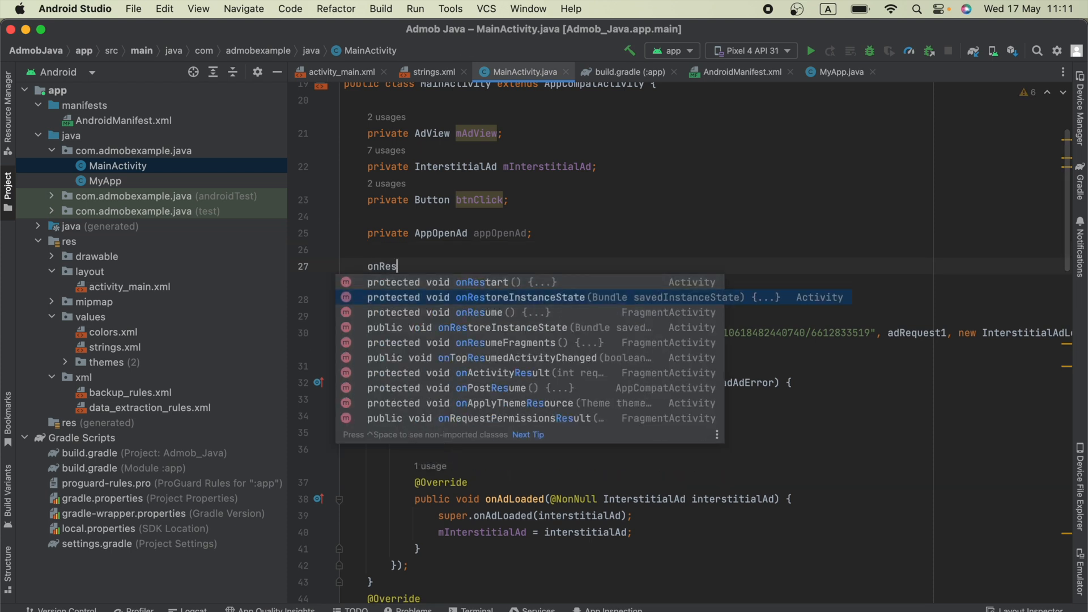
key("Down")
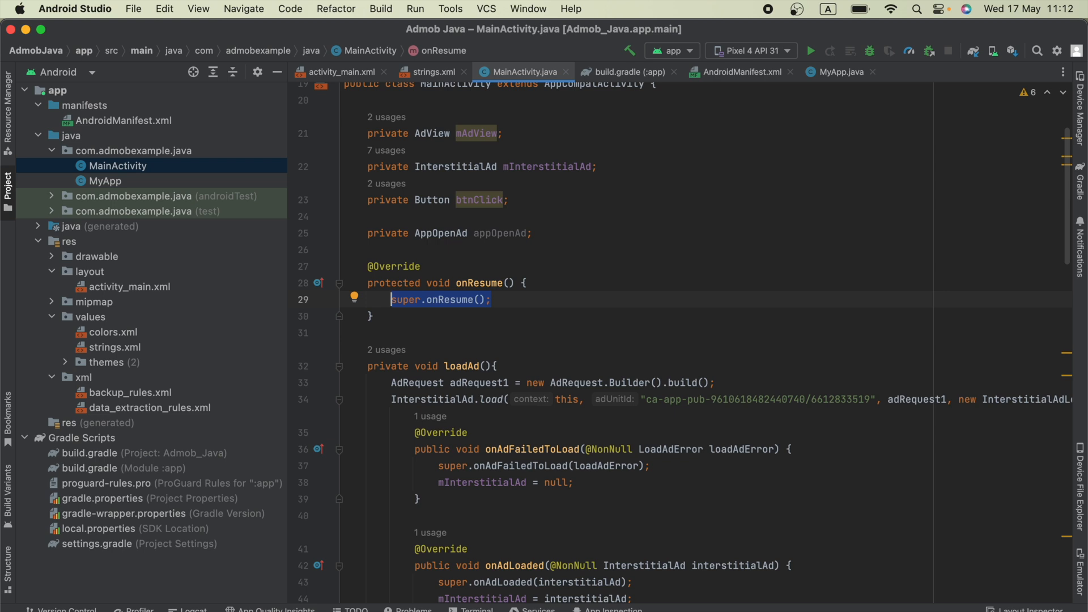
mouse_move(550, 295)
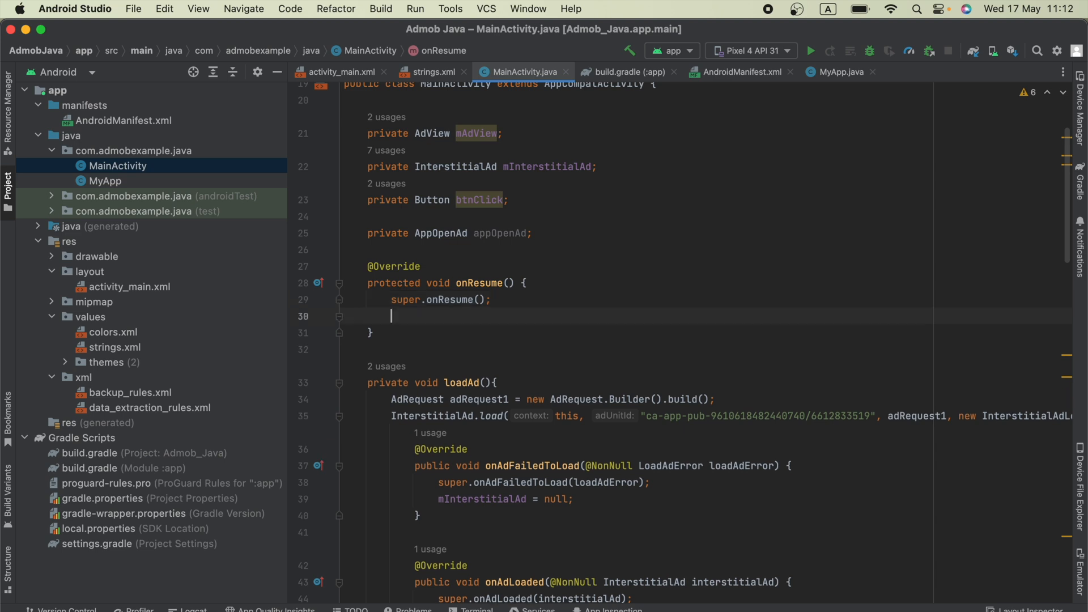
left_click(429, 267)
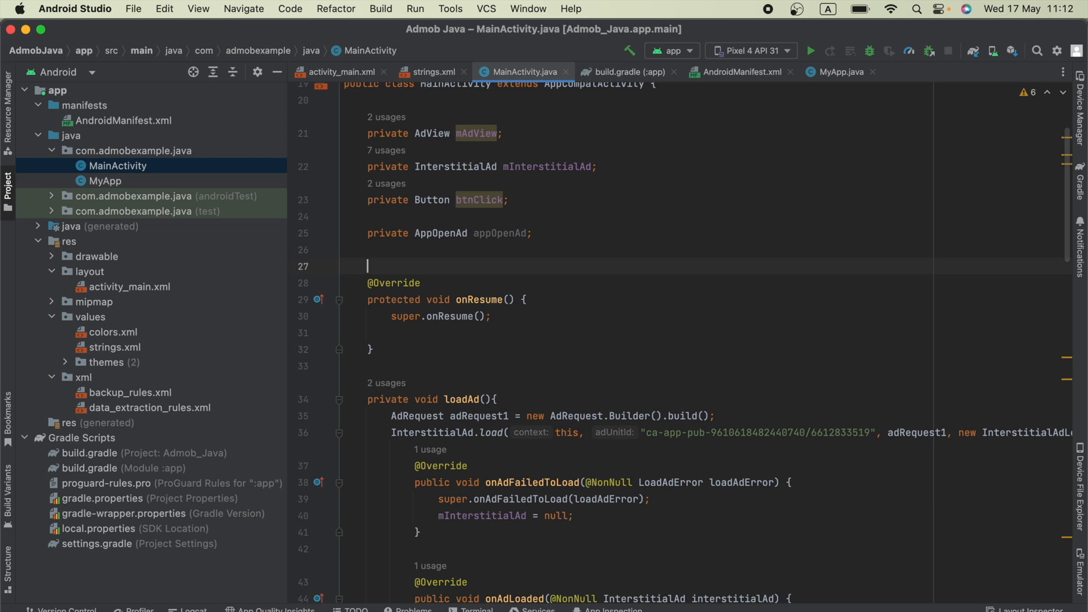
- Declare a private void showOpenAd() method with an empty body
type("private void")
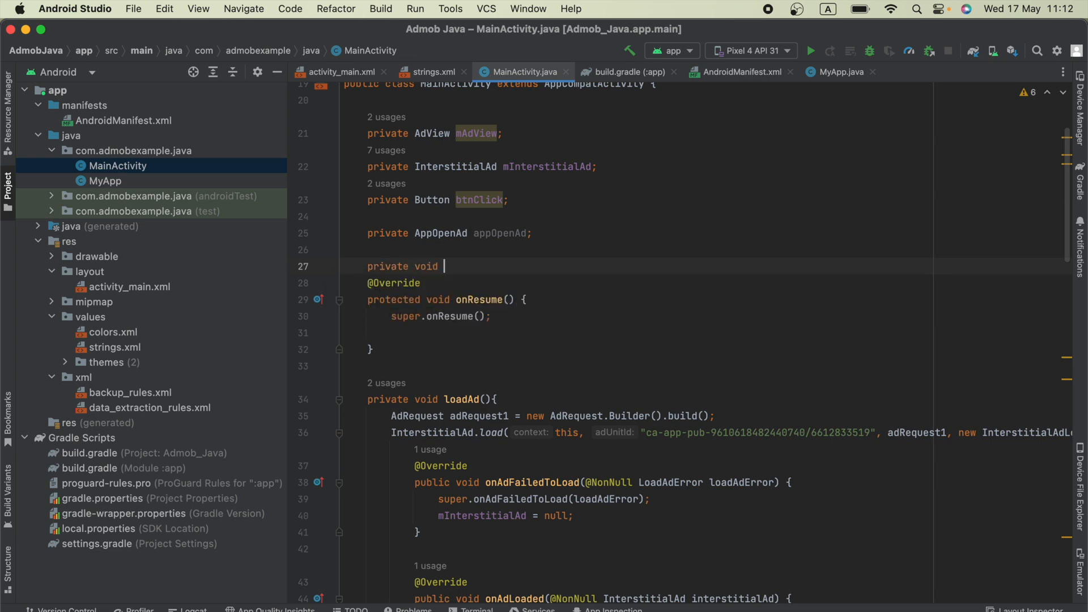
type("show")
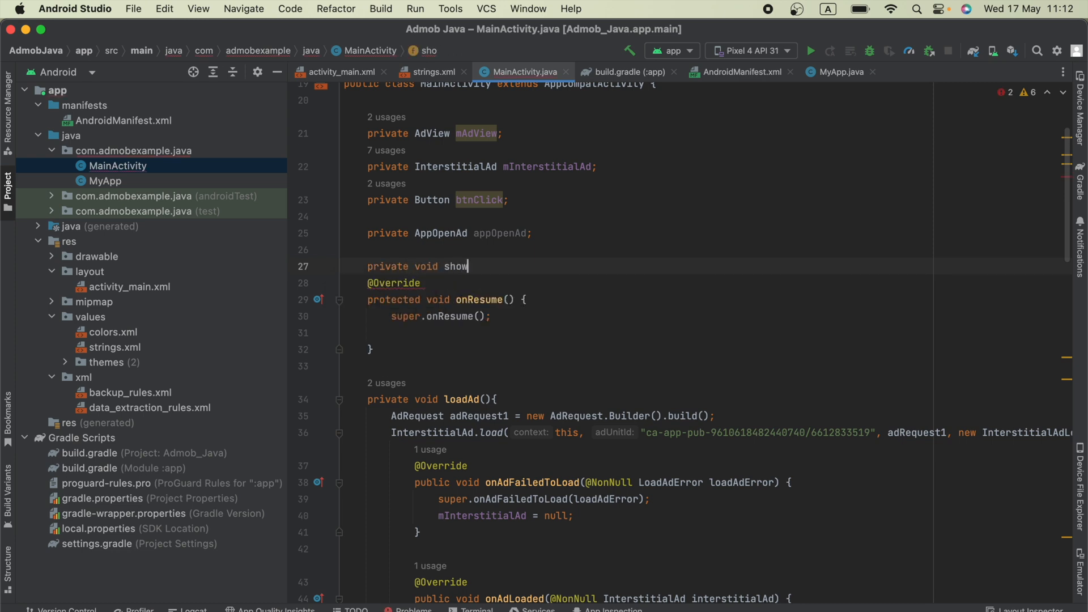
type("O")
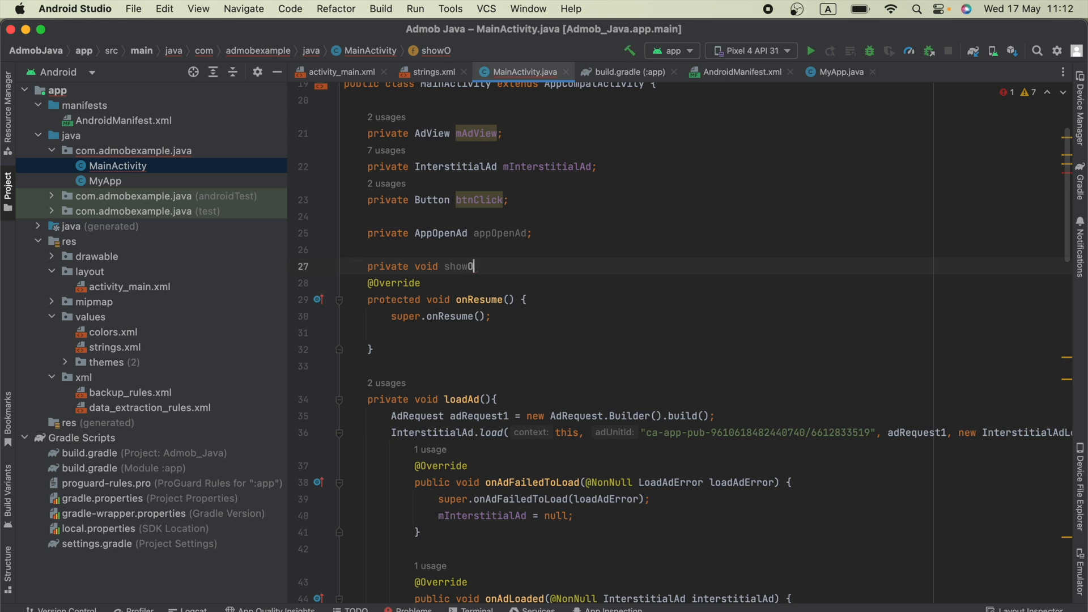
type("pen")
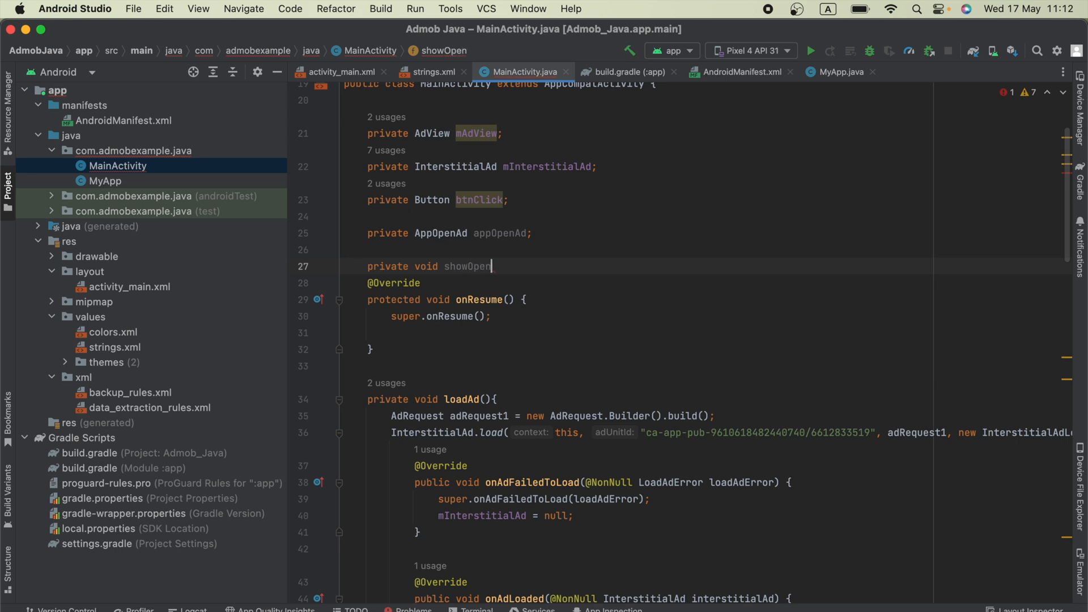
type("(){")
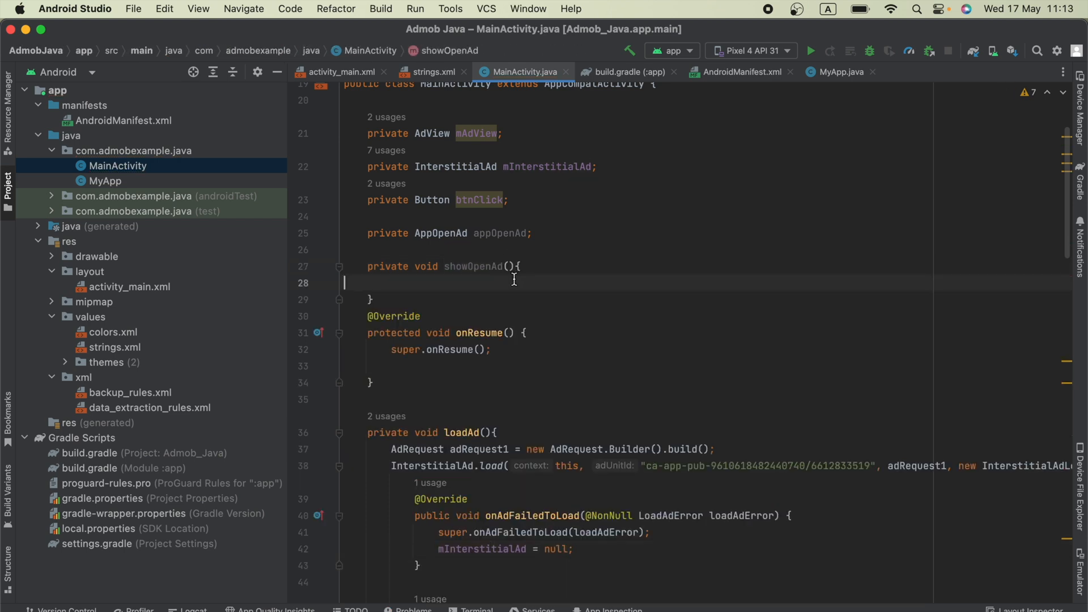
key("Enter")
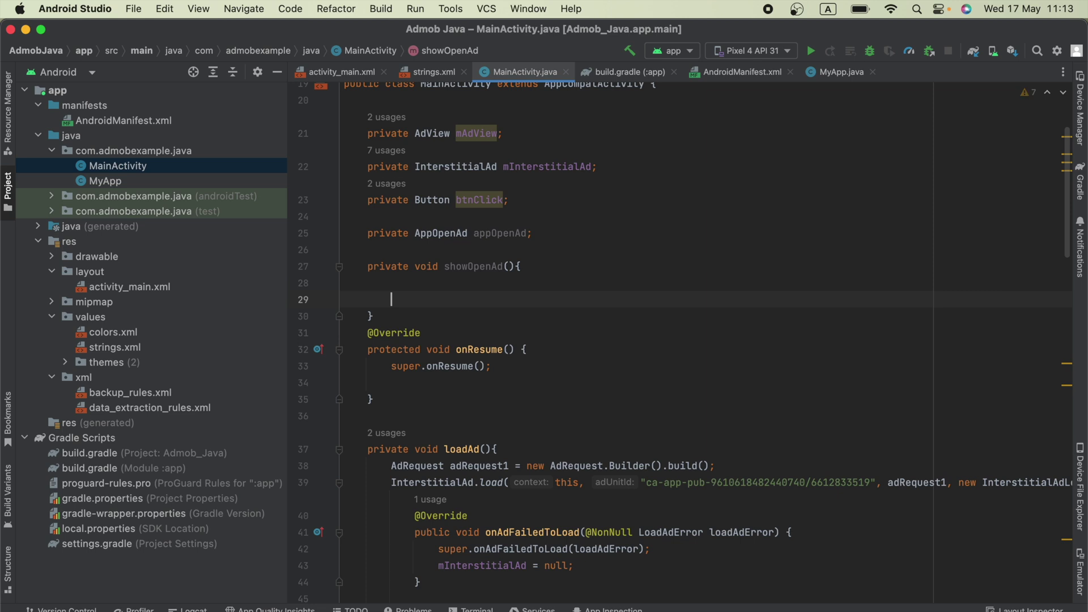
- Type an AppOpenAd.load call in showOpenAd with a context and empty adUnitId string
type("A")
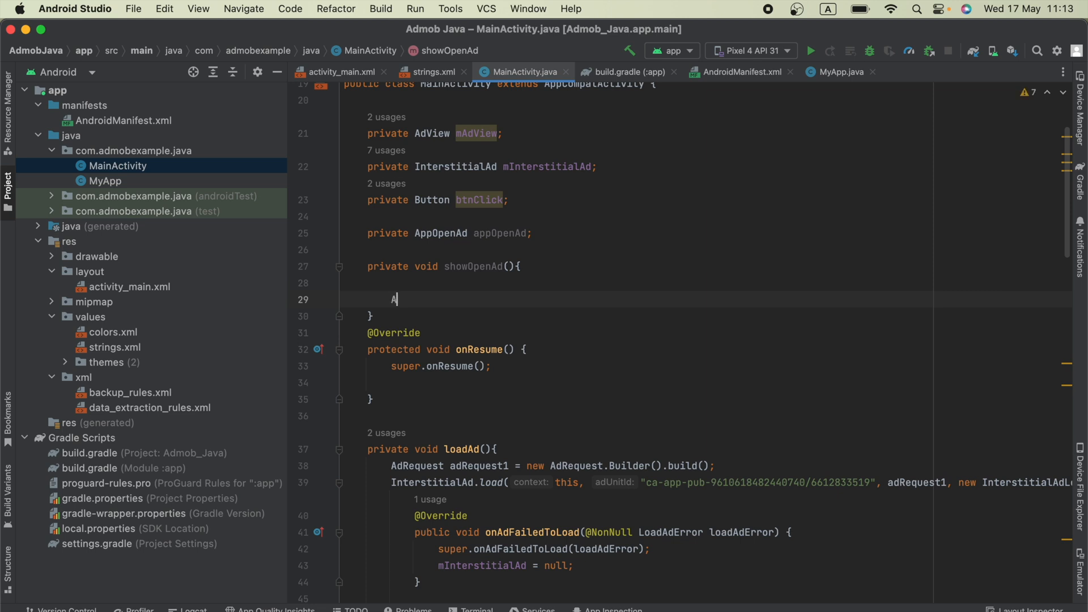
type("ppop")
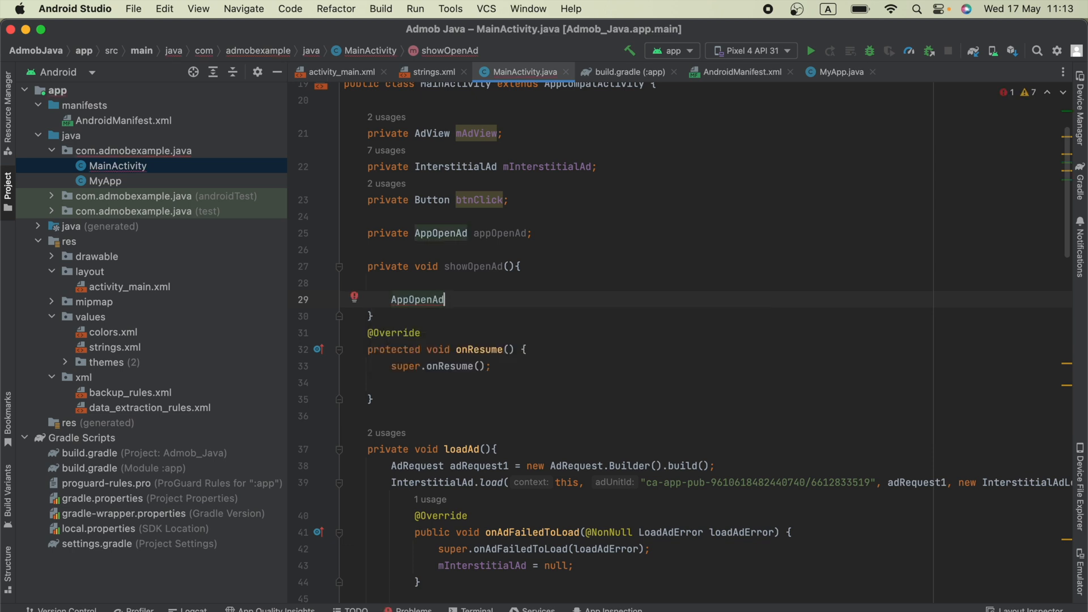
type(".load();")
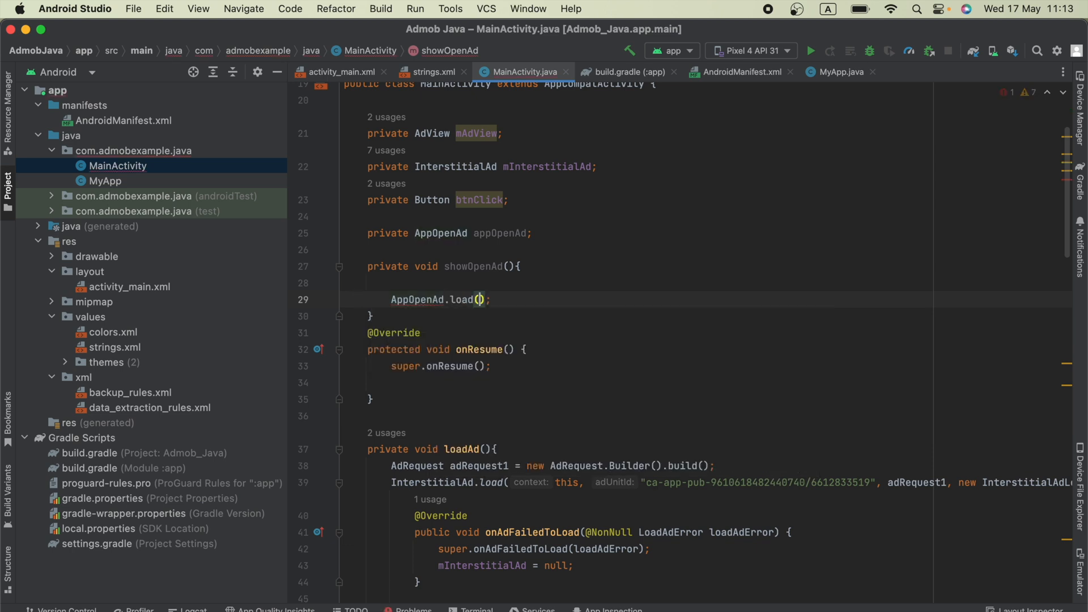
left_click(480, 300)
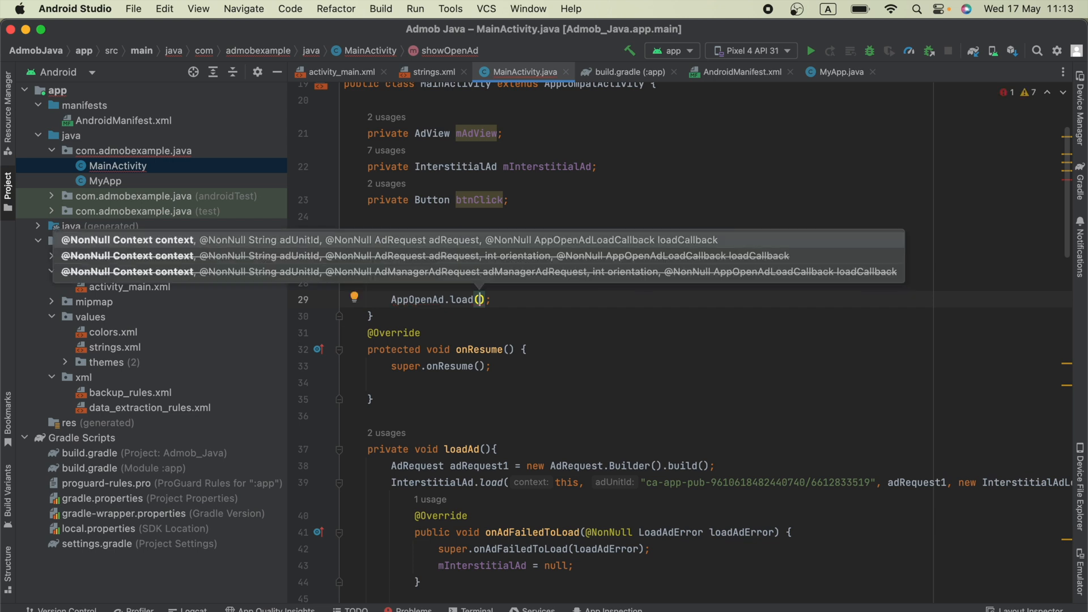
type("this,")
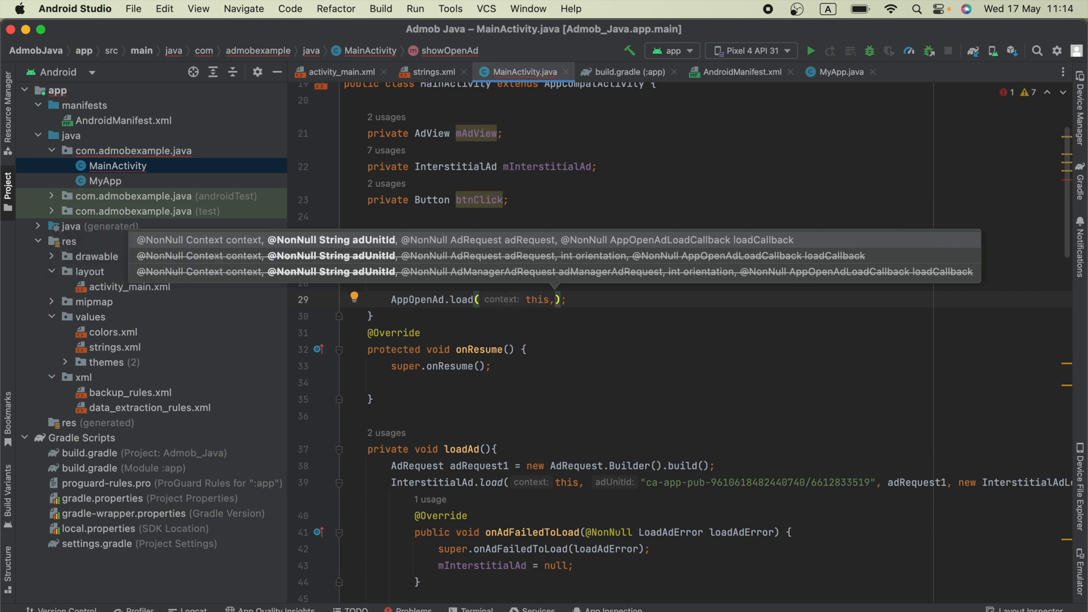
key("backspace")
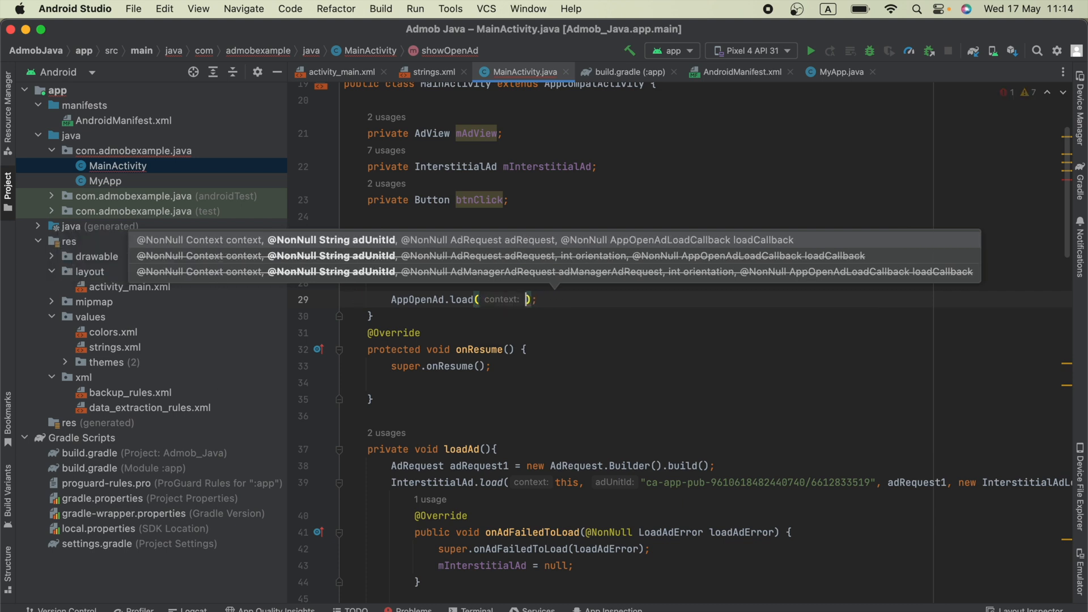
type("getAx")
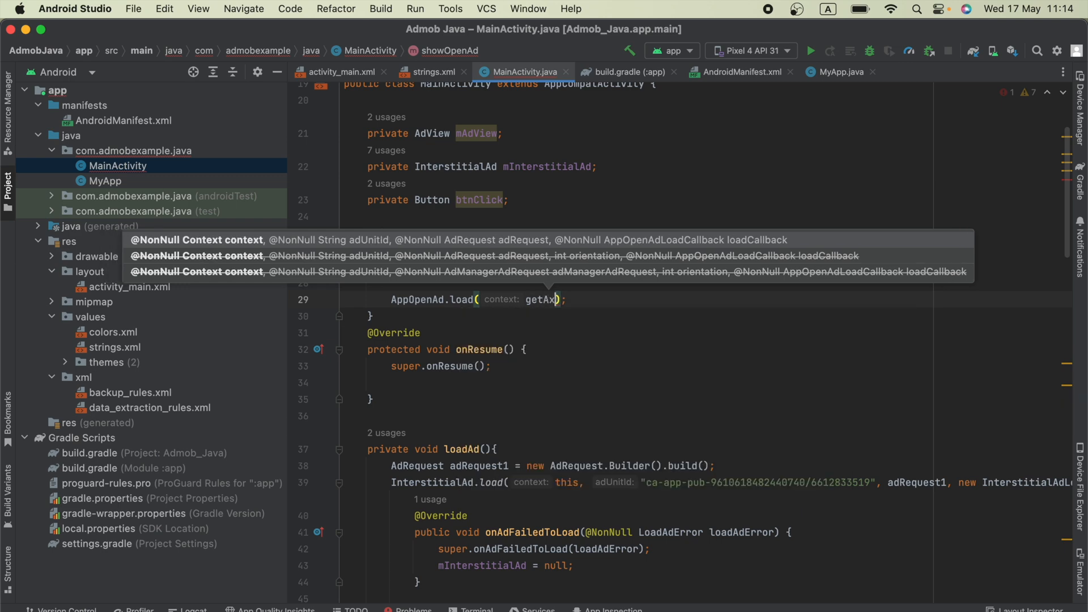
type("ctivi")
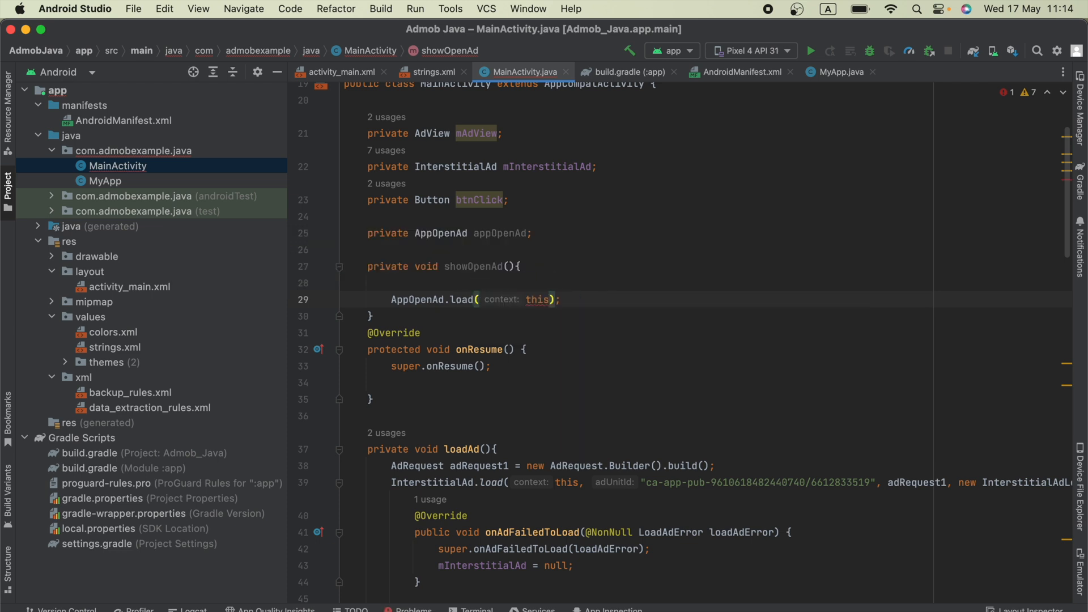
type(",")
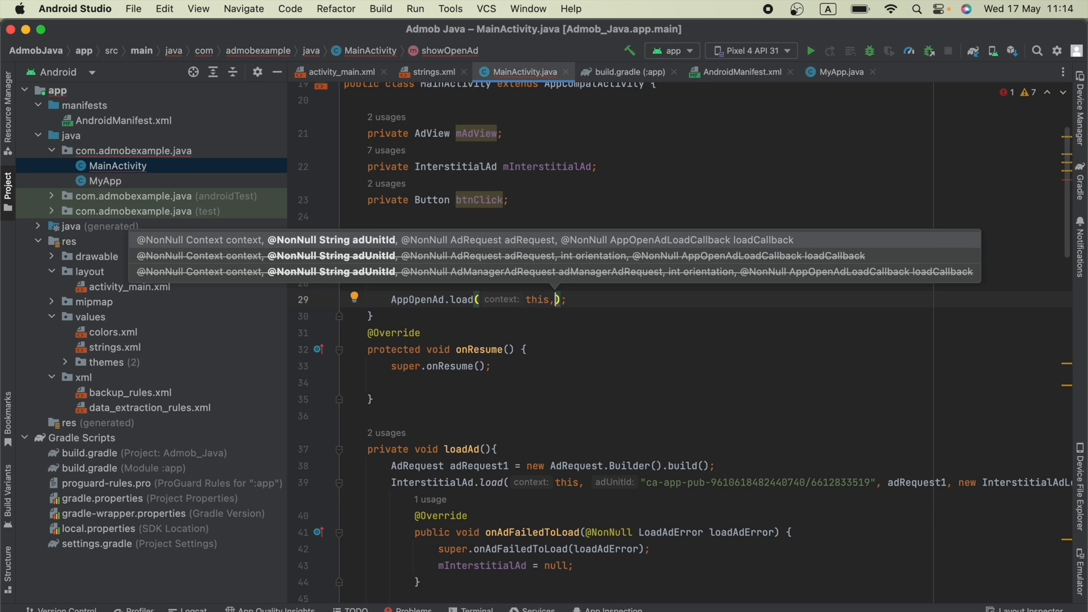
type("adUnitId: \"\"")
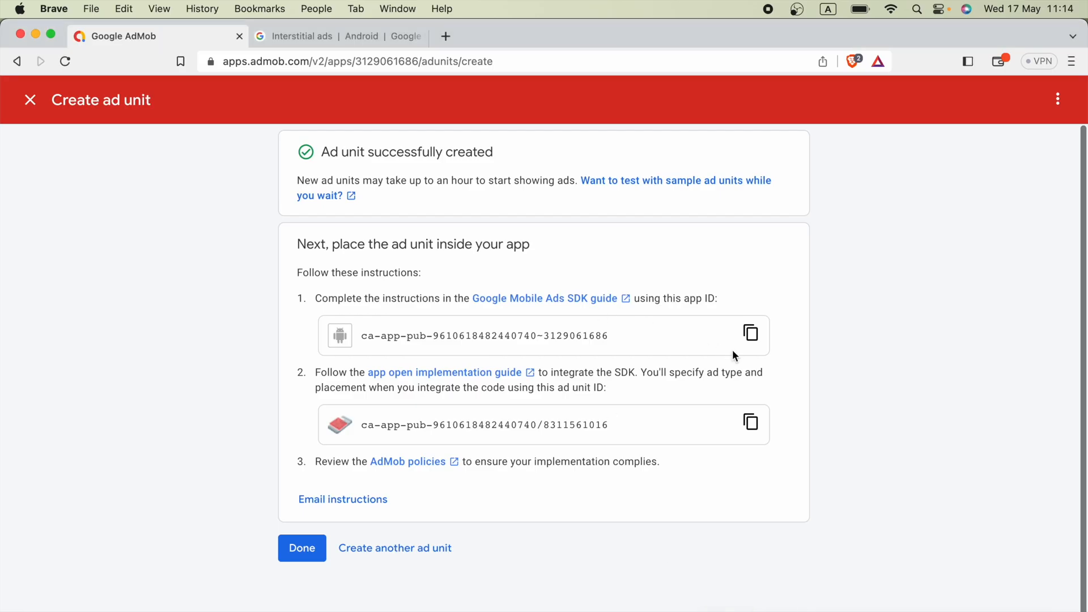
left_click(301, 548)
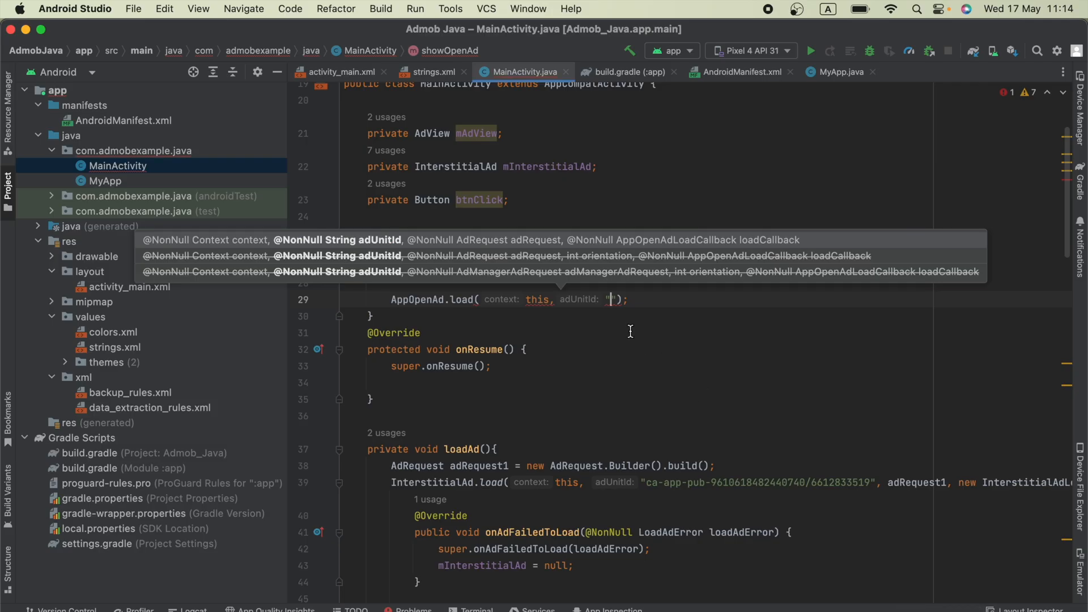
type("ca-app-pub-9610618482440740/8311561016")
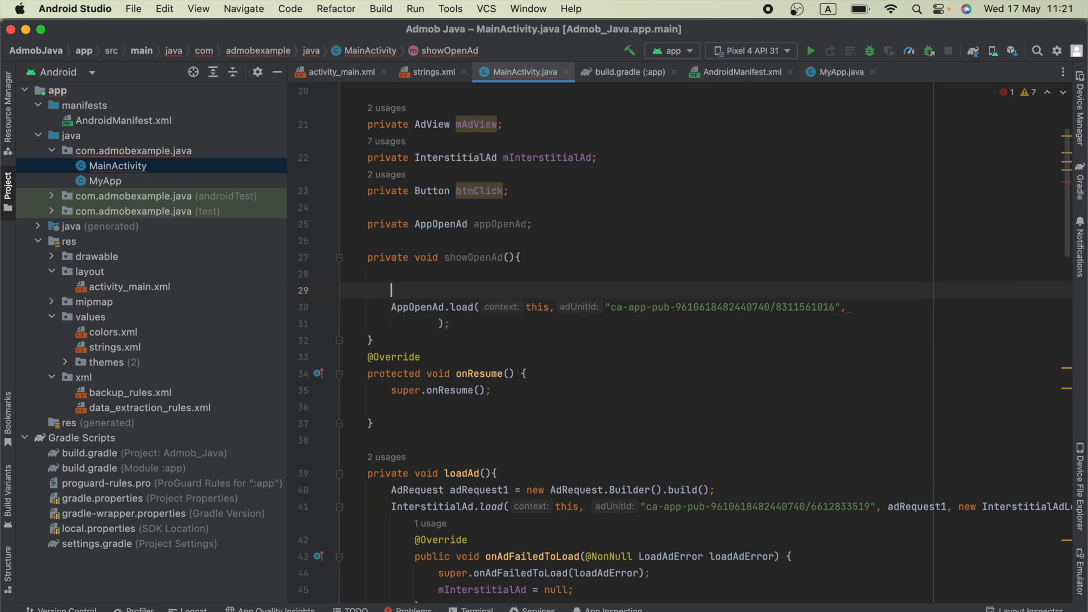
- Build AdRequest adRequest with its Builder and begin passing adRequest to load
type("AdRequest")
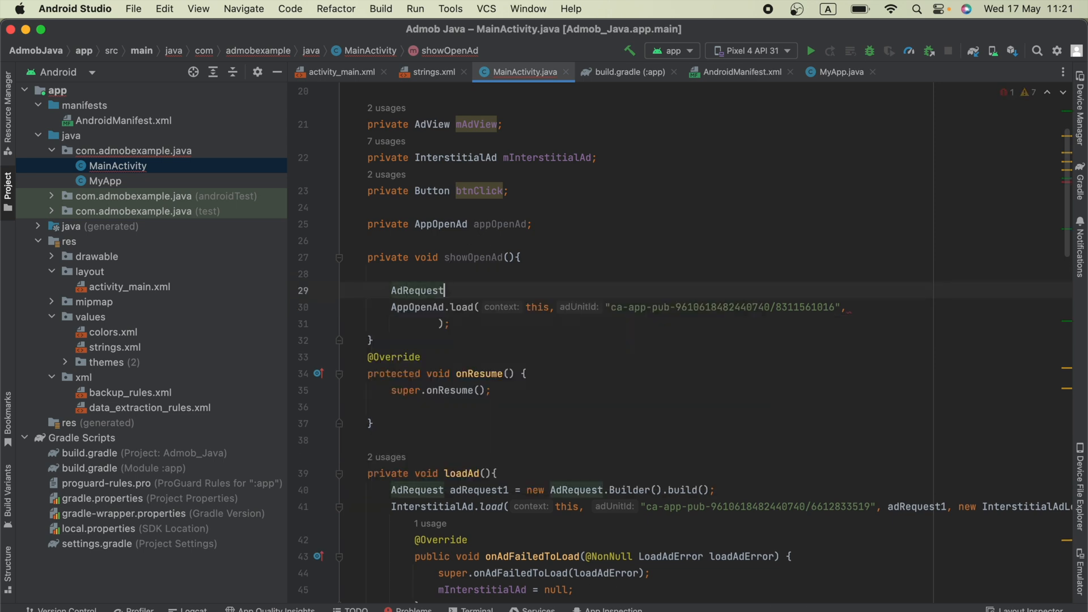
type("adRequest")
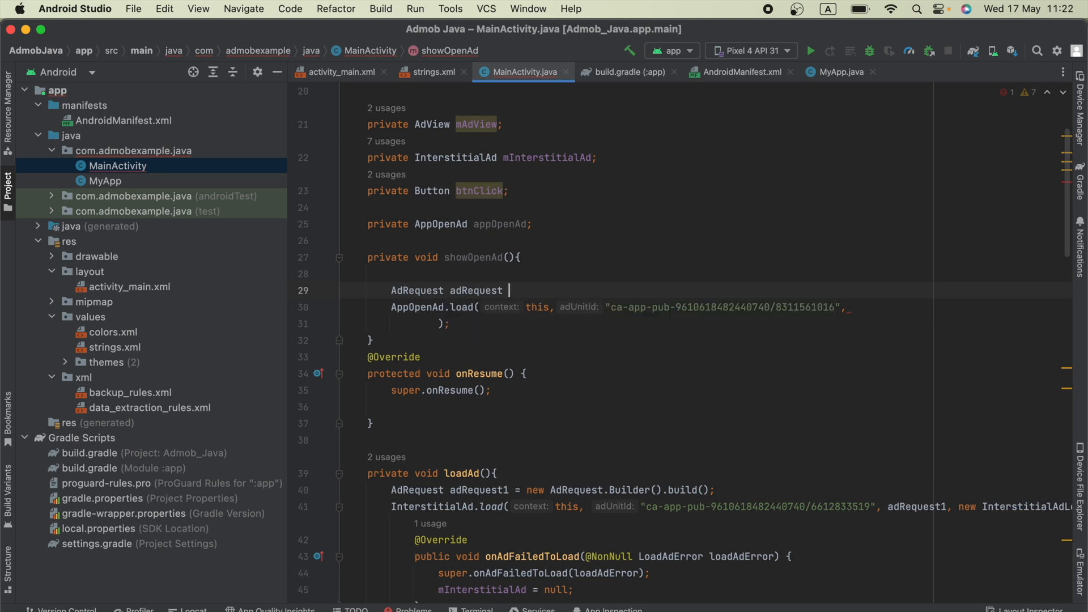
type("= new AdRequest(")
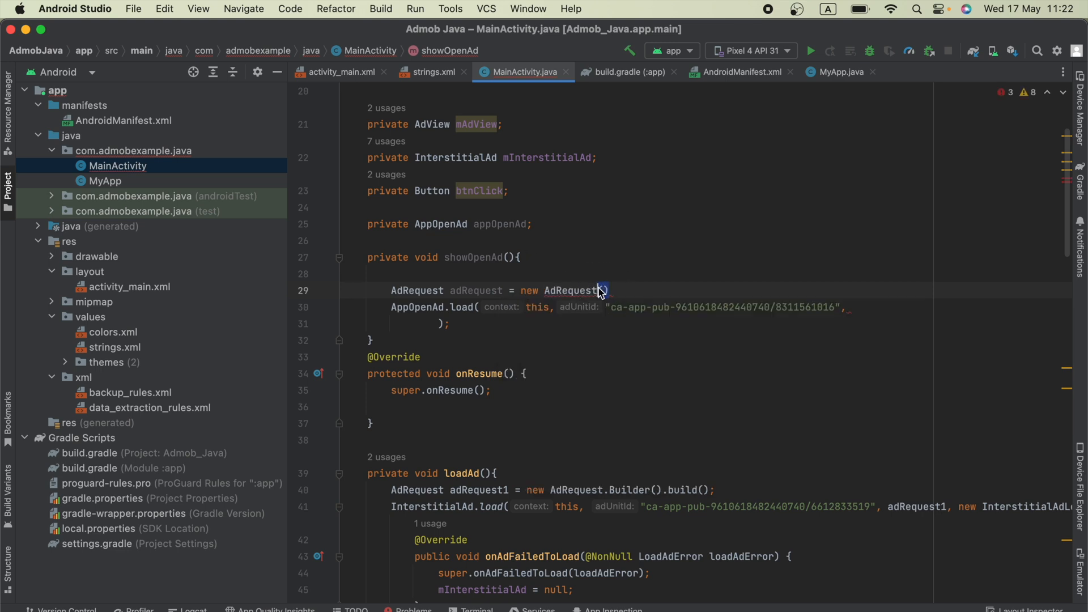
type(".")
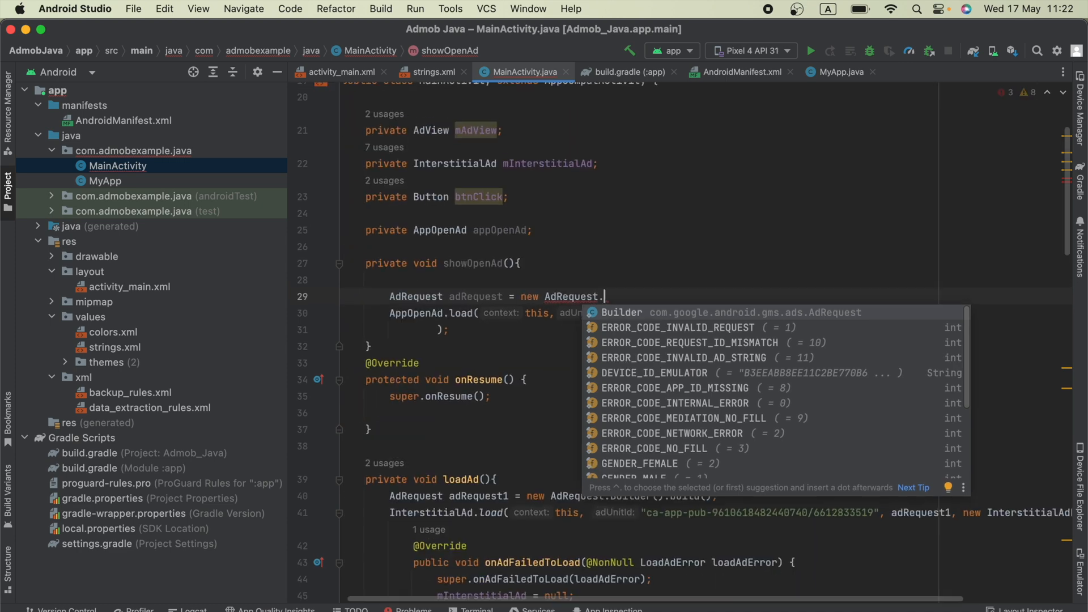
mouse_move(634, 317)
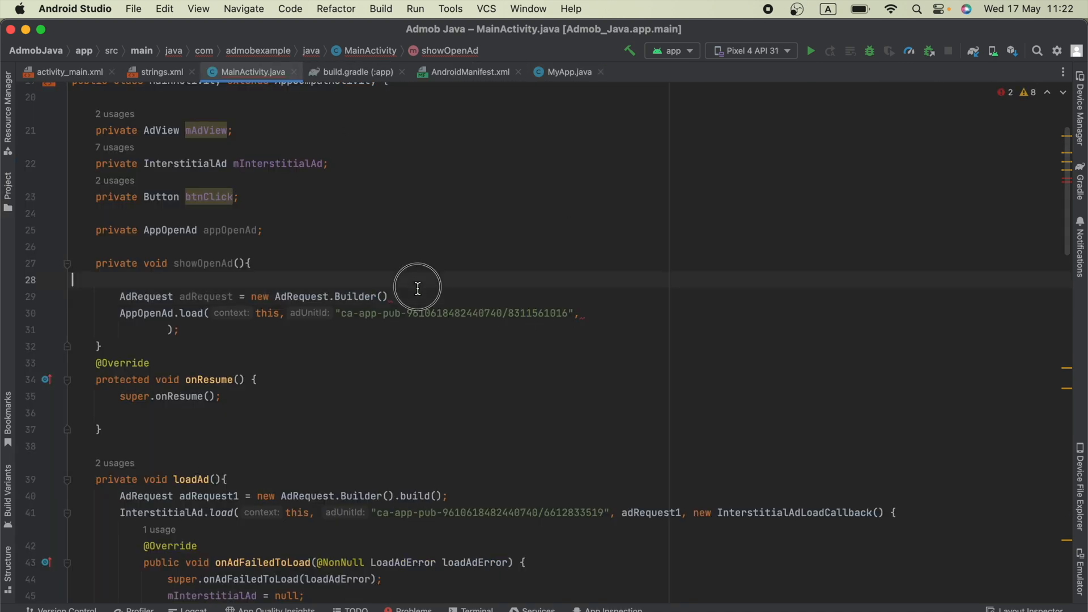
type(".BU")
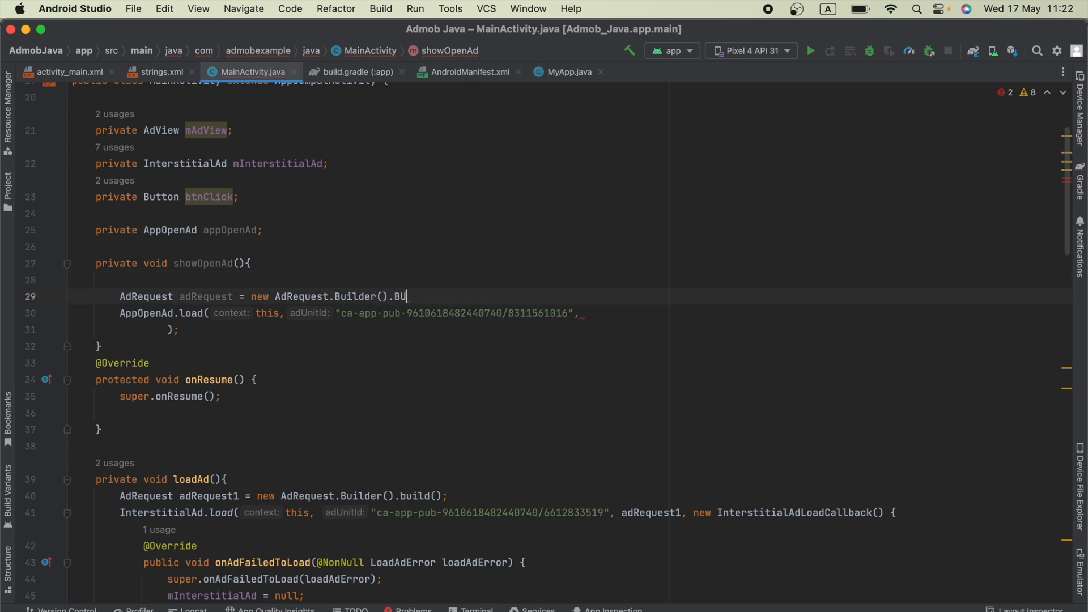
type("build();")
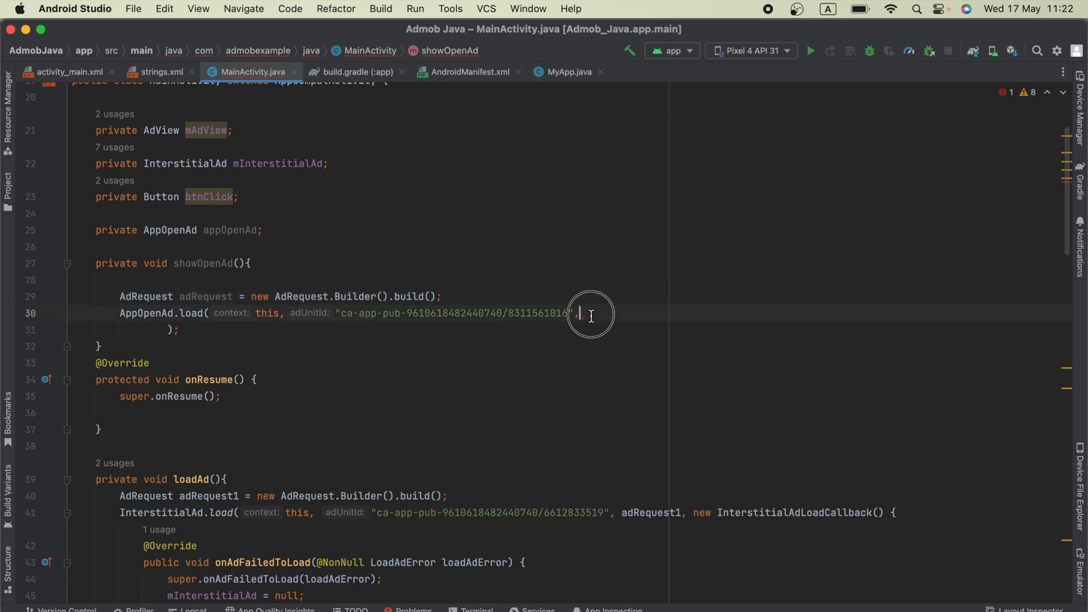
left_click(151, 330)
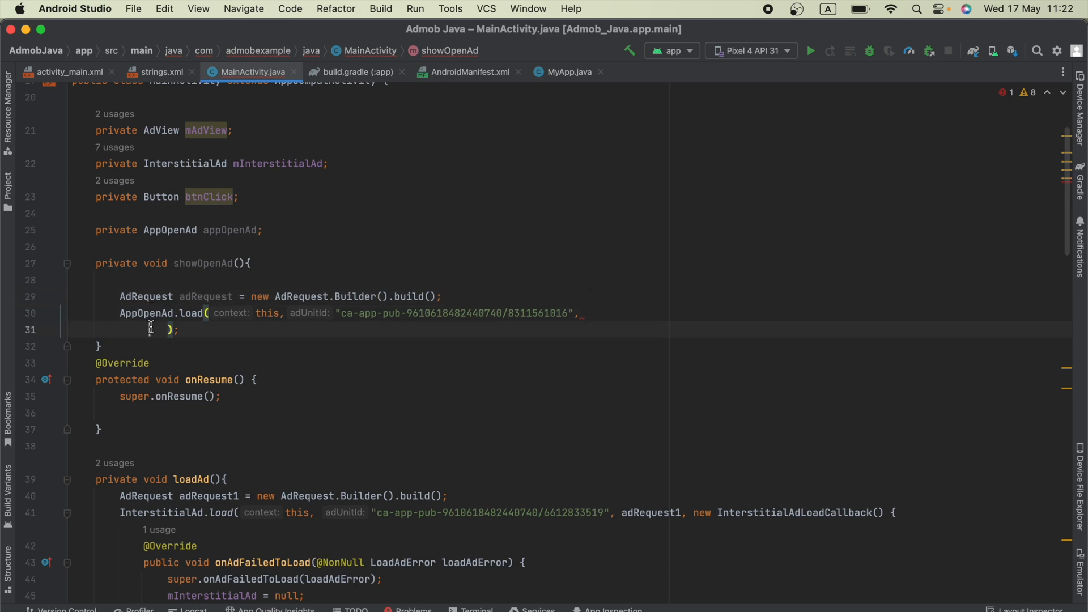
type("adR")
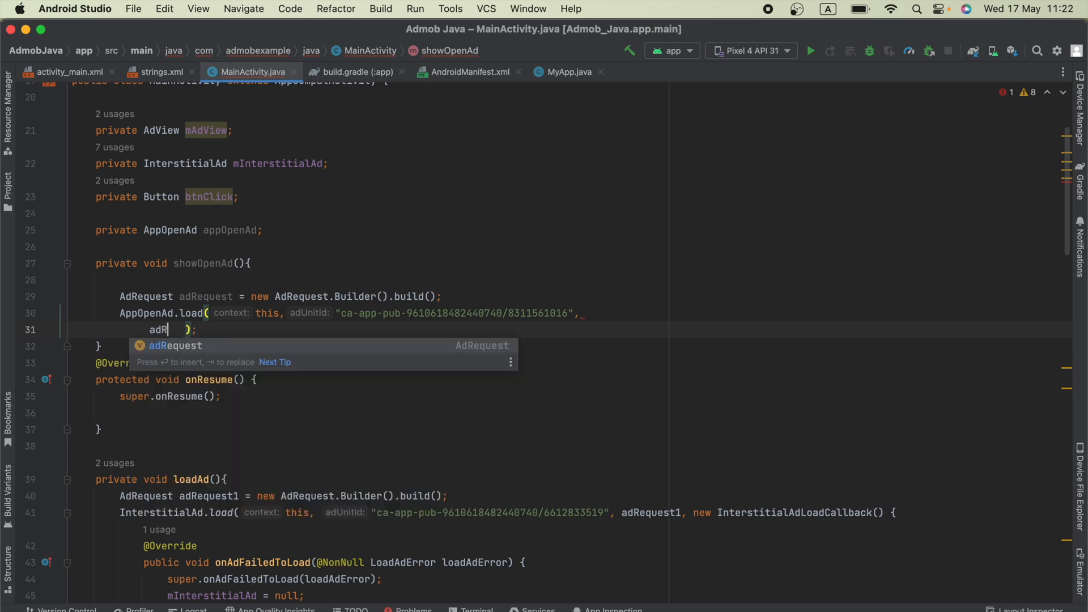
mouse_move(180, 351)
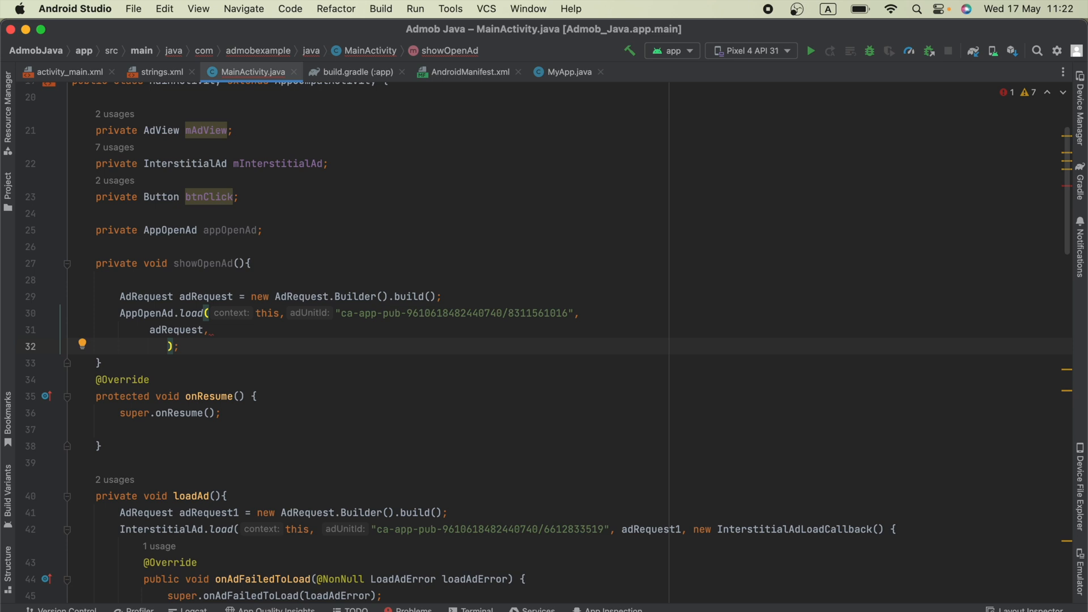
- Pass adRequest and APP_OPEN_AD_ORIENTATION_PORTRAIT, then start typing a new AppOpenAd callback
type("A")
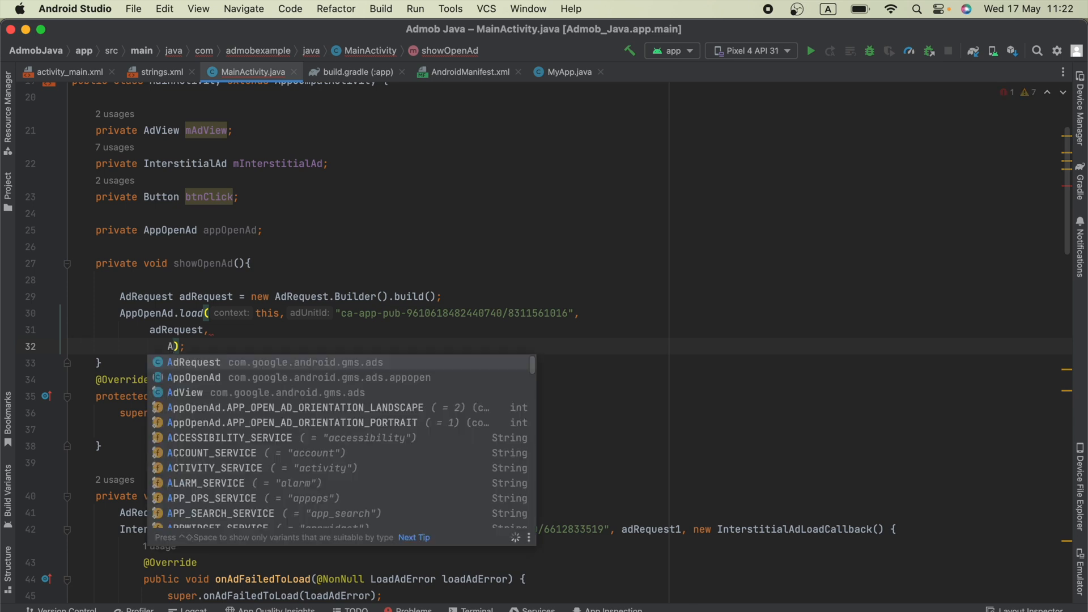
type("AppOpenAd.")
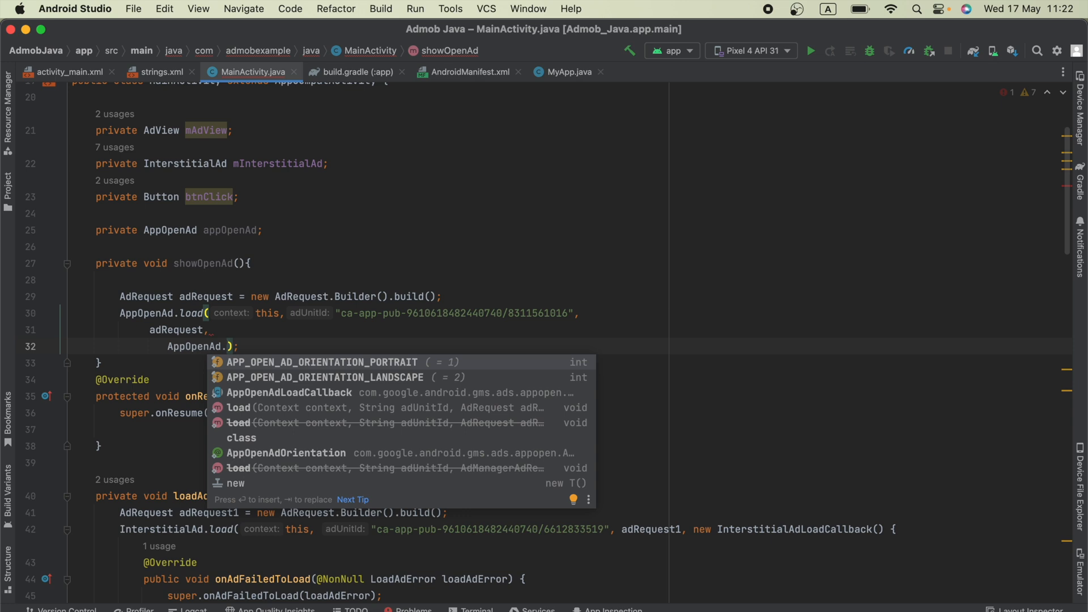
left_click(322, 362)
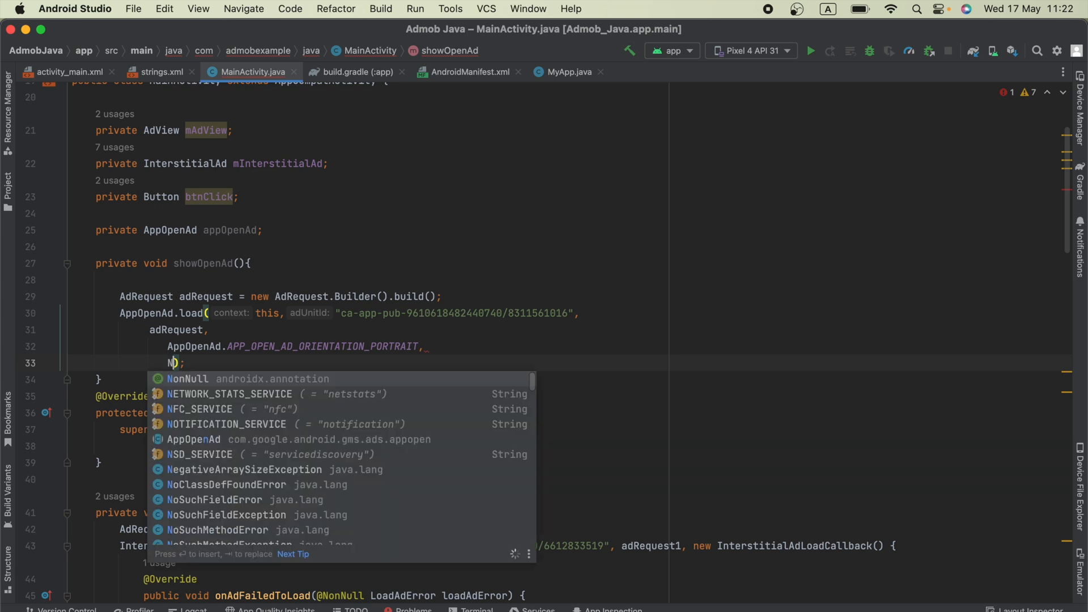
key("Escape")
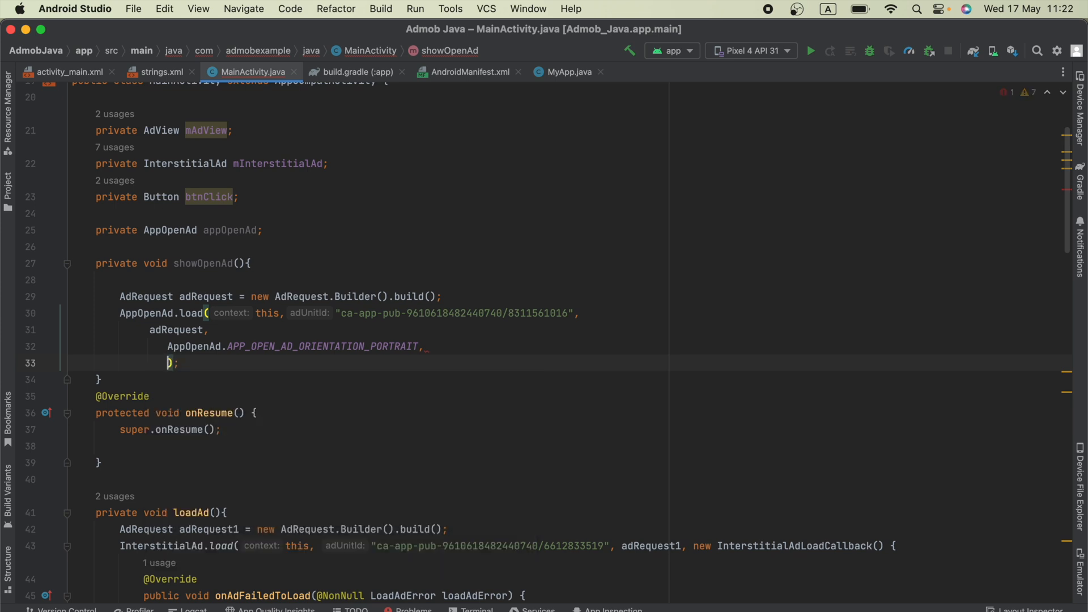
type("new")
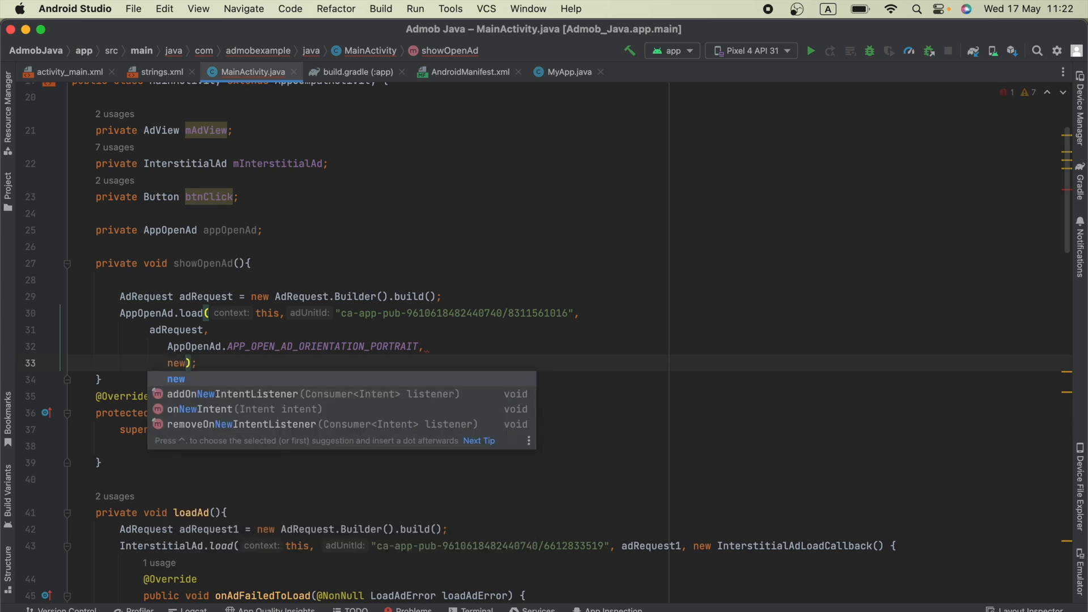
type("A")
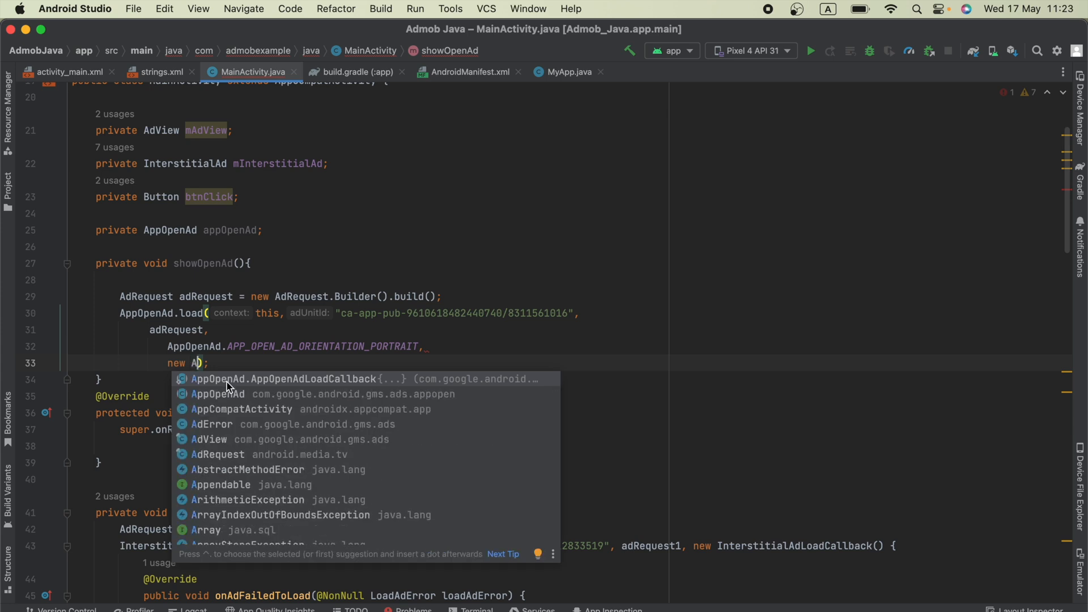
mouse_move(292, 386)
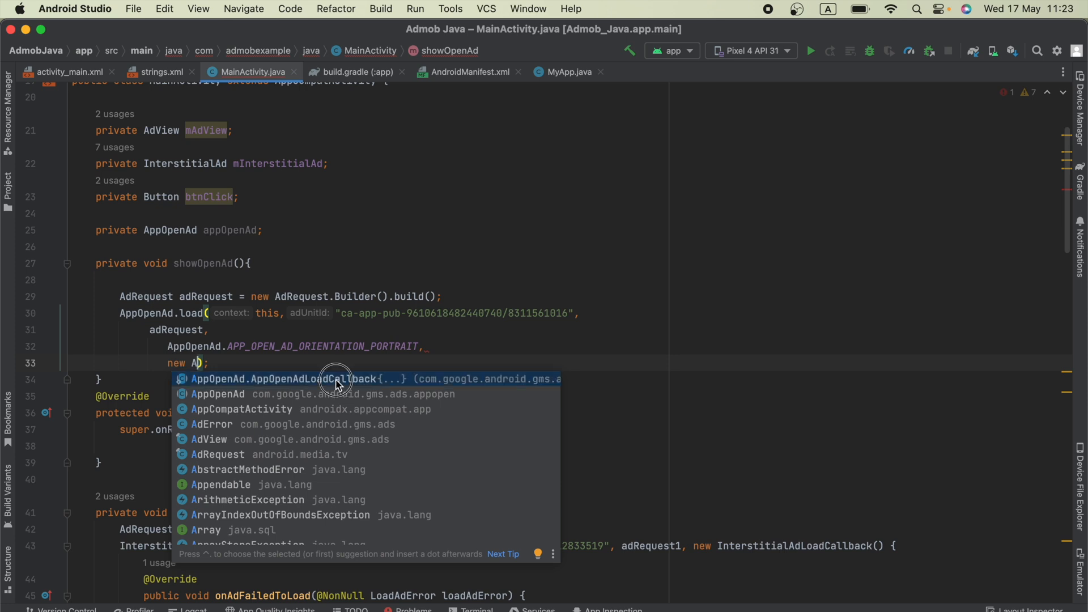
- Insert AppOpenAd.AppOpenAdLoadCallback, generating onAdFailedToLoad and onAdLoaded overrides
left_click(336, 379)
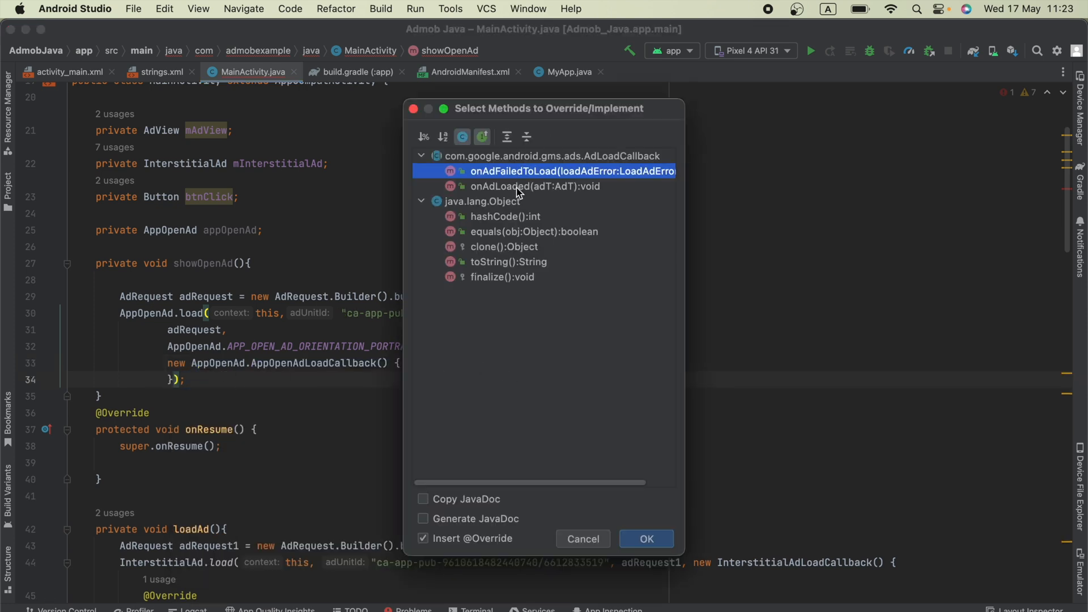
left_click(534, 186)
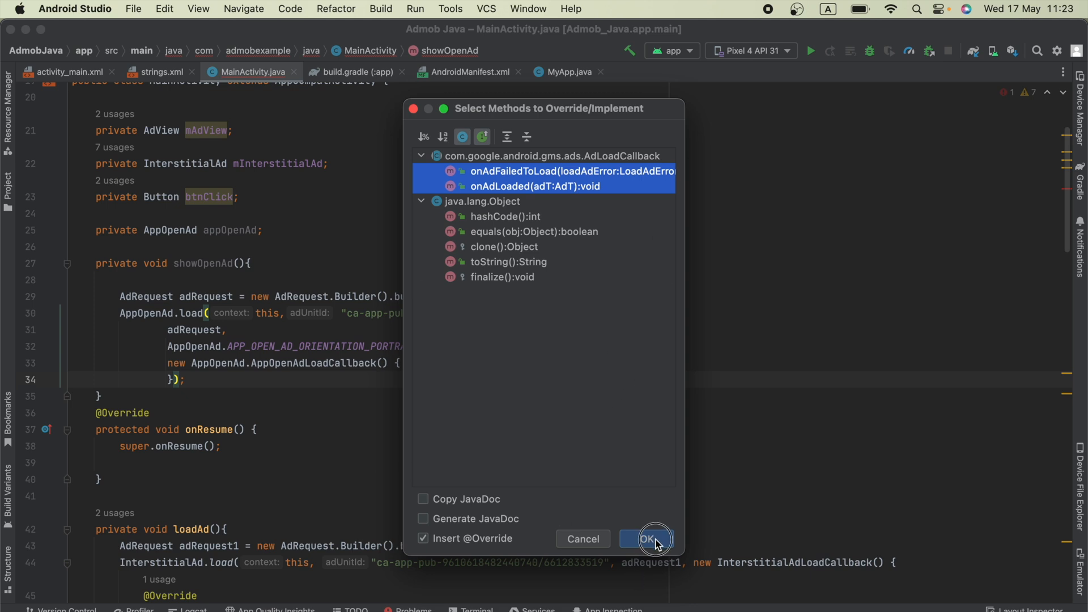
left_click(646, 539)
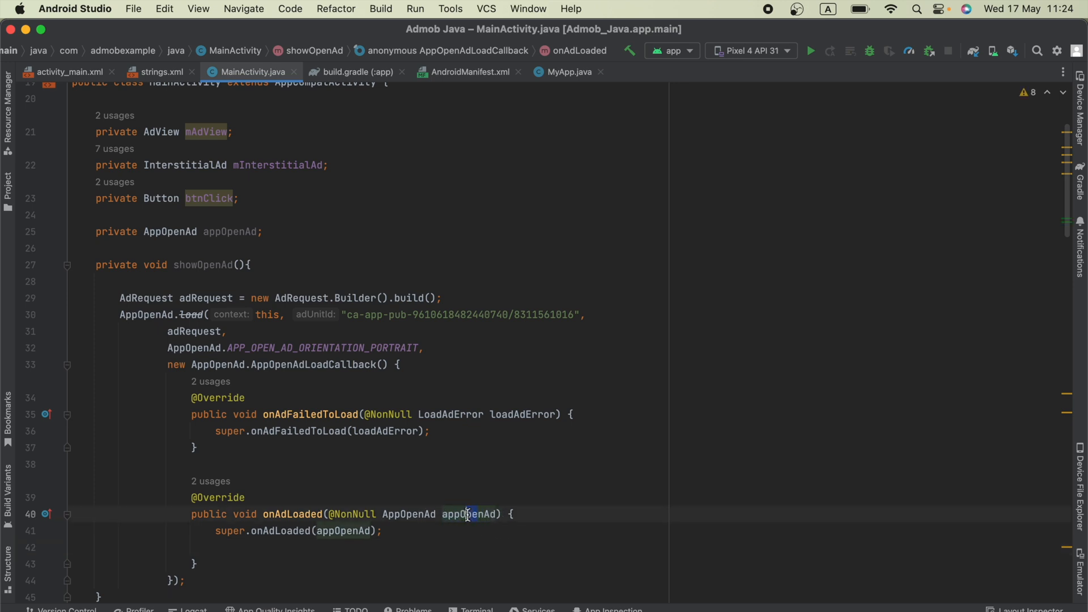
- Rename the appOpenAd field to mAppOpenAd
left_click(101, 231)
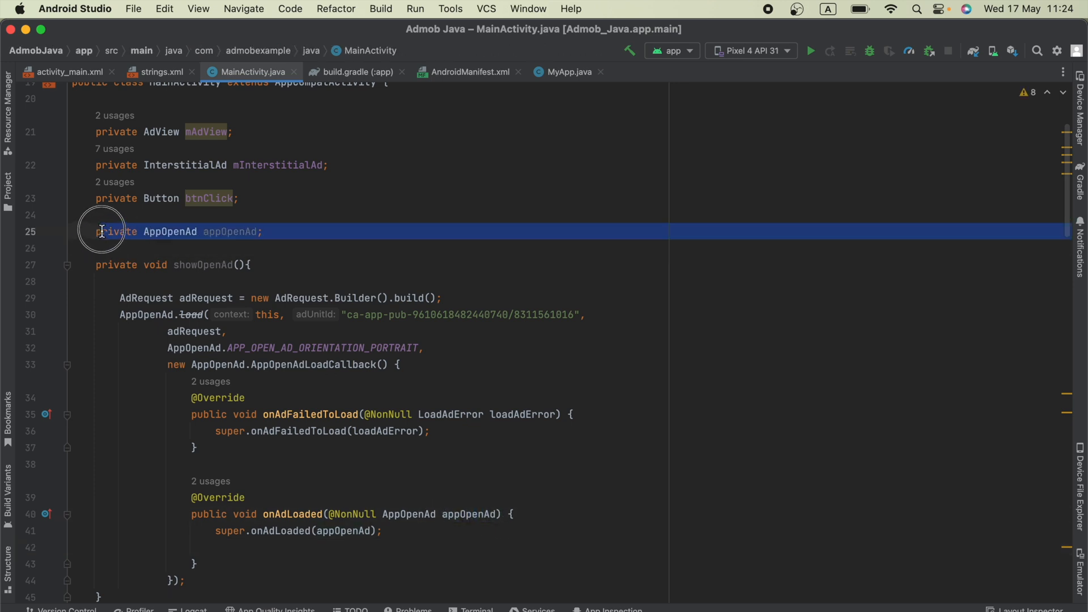
left_click(238, 232)
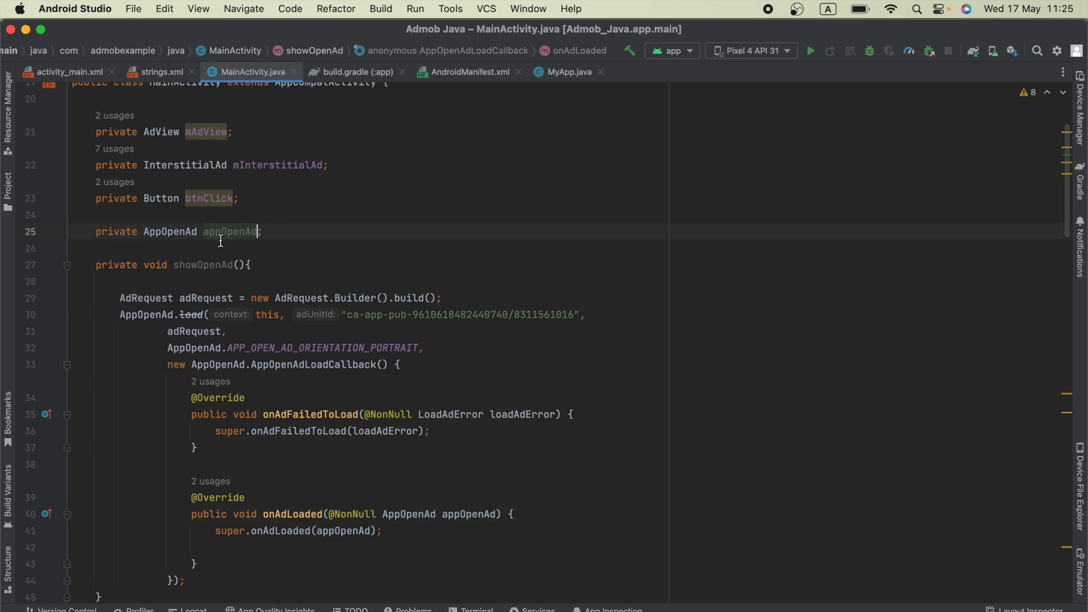
left_click(203, 232)
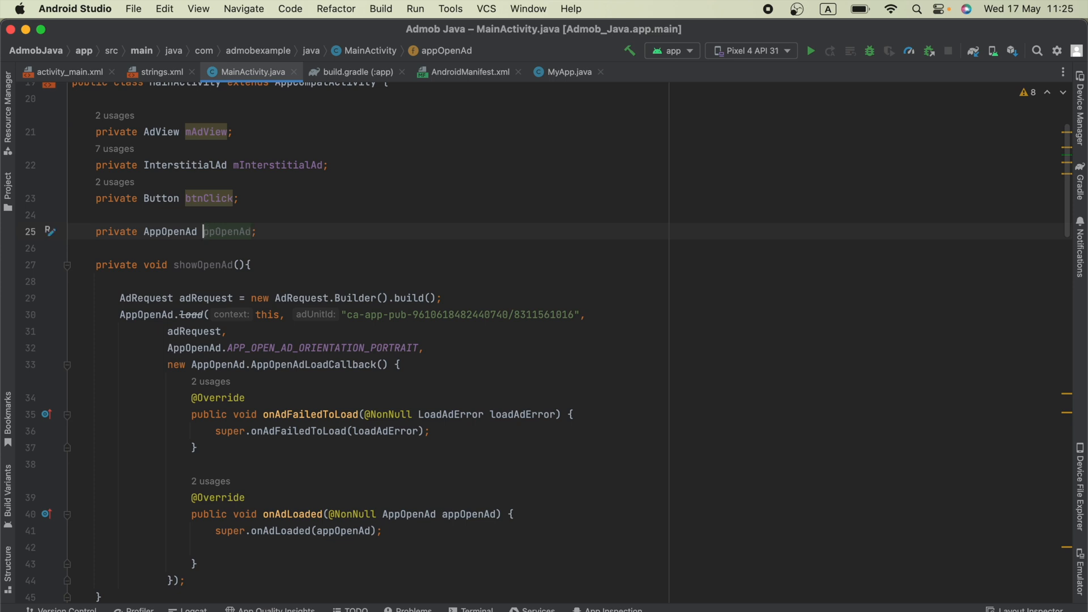
type("mA")
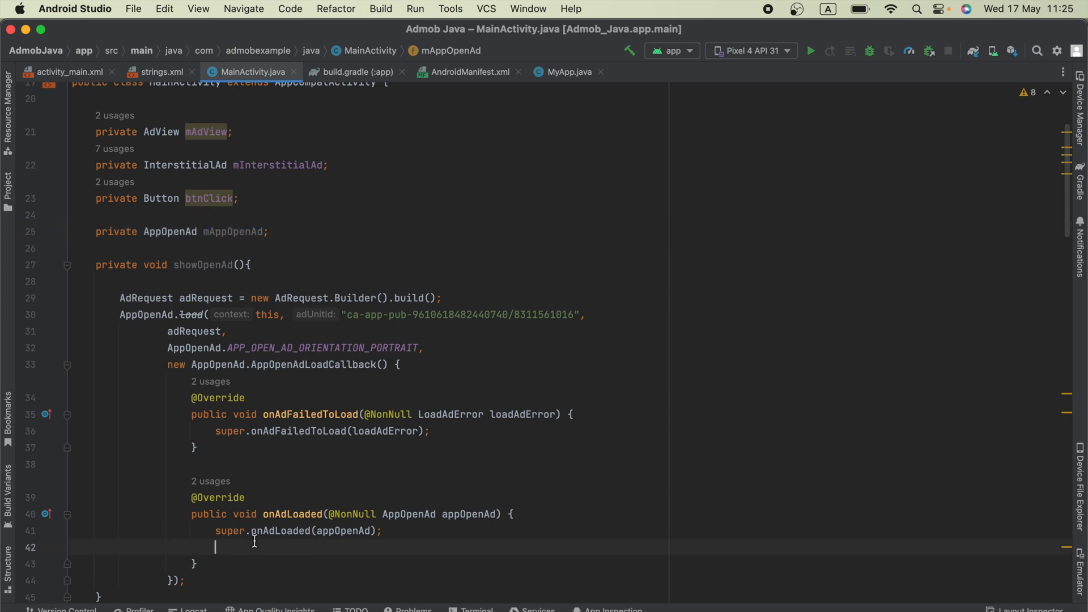
type("mAppOpenAd")
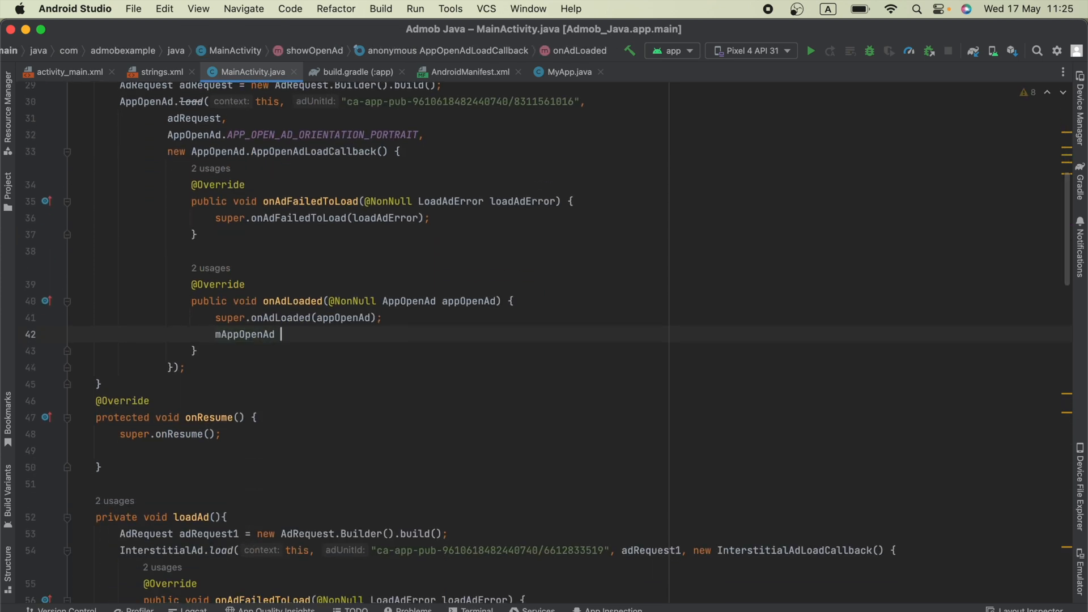
- In onAdLoaded, assign the loaded appOpenAd to mAppOpenAd
type("=")
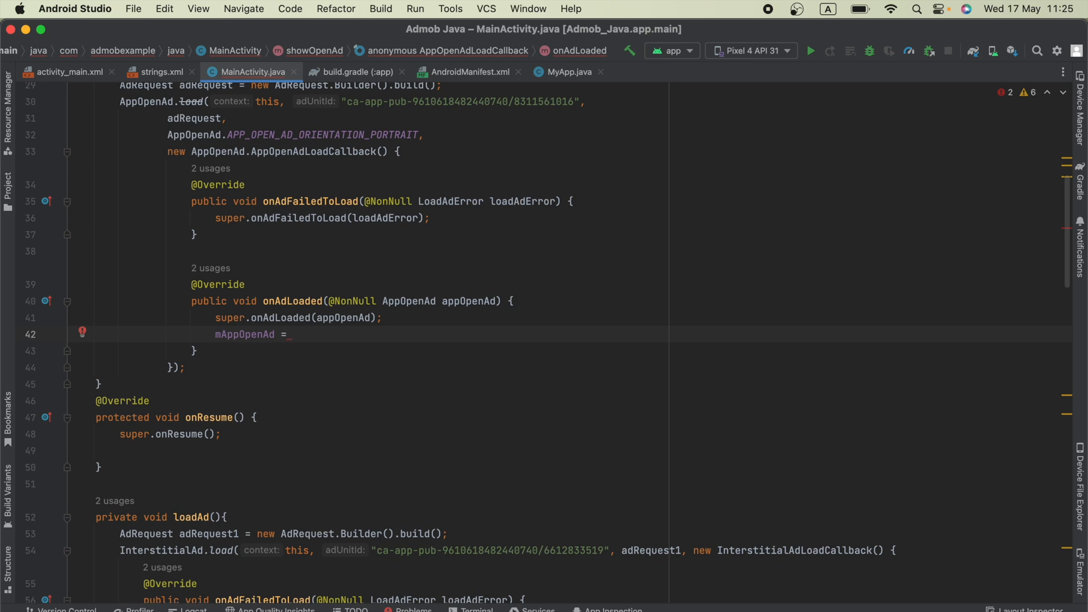
double_click(469, 301)
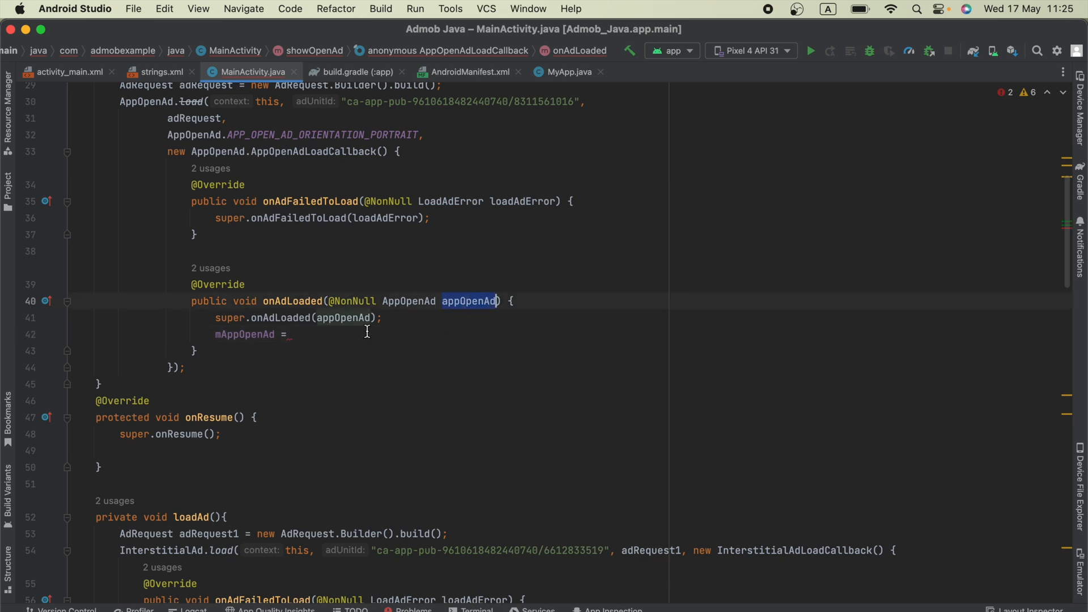
type("appOpenAd;")
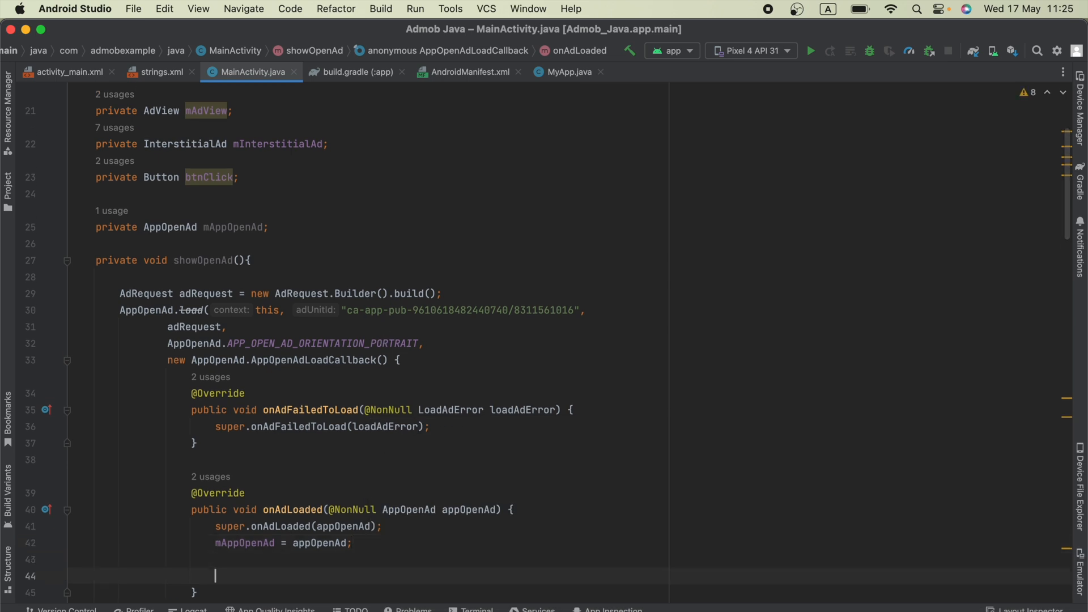
- Add mAppOpenAd.show(MainActivity.this); below the assignment in onAdLoaded
type("ma")
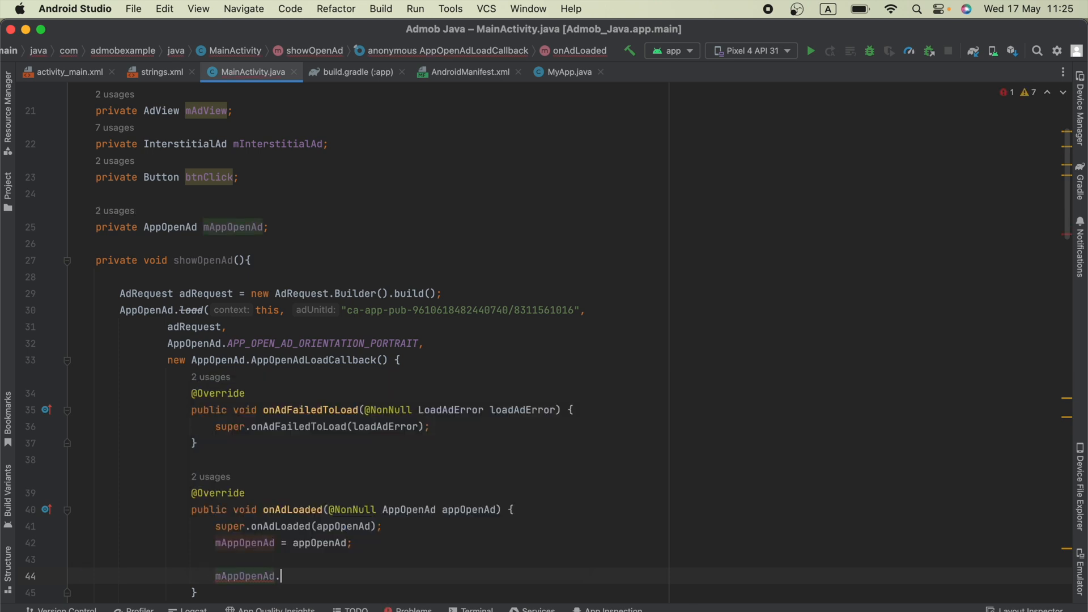
type("show();")
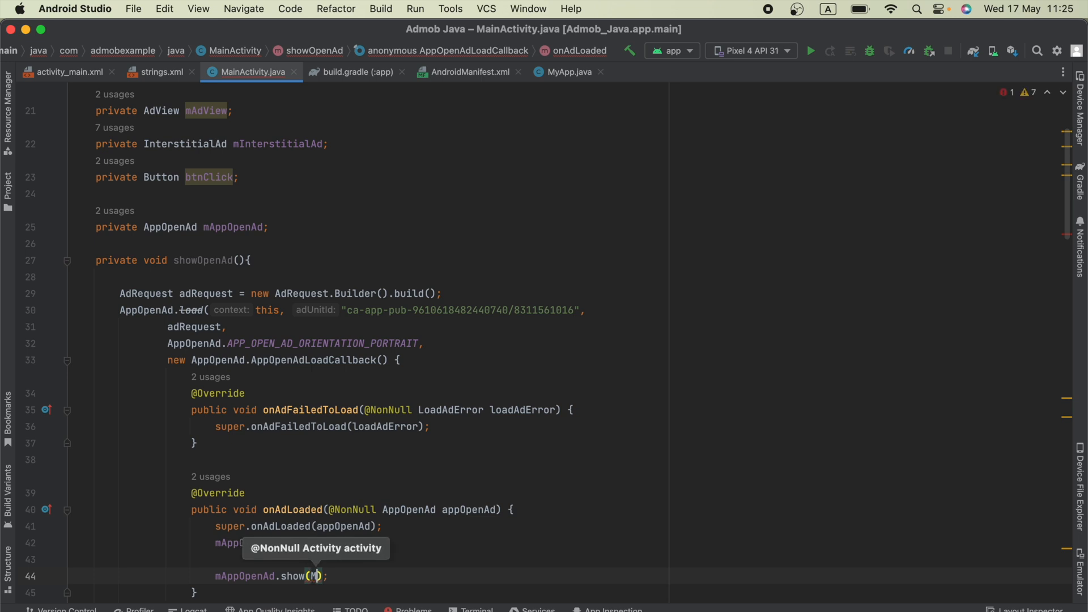
type("ainActivity.this")
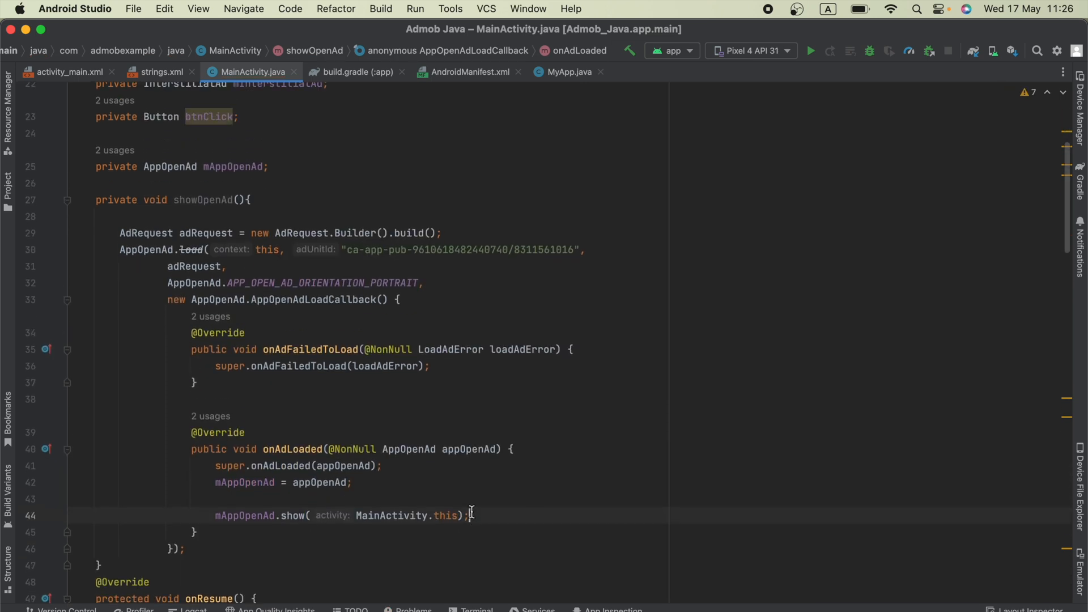
mouse_move(513, 445)
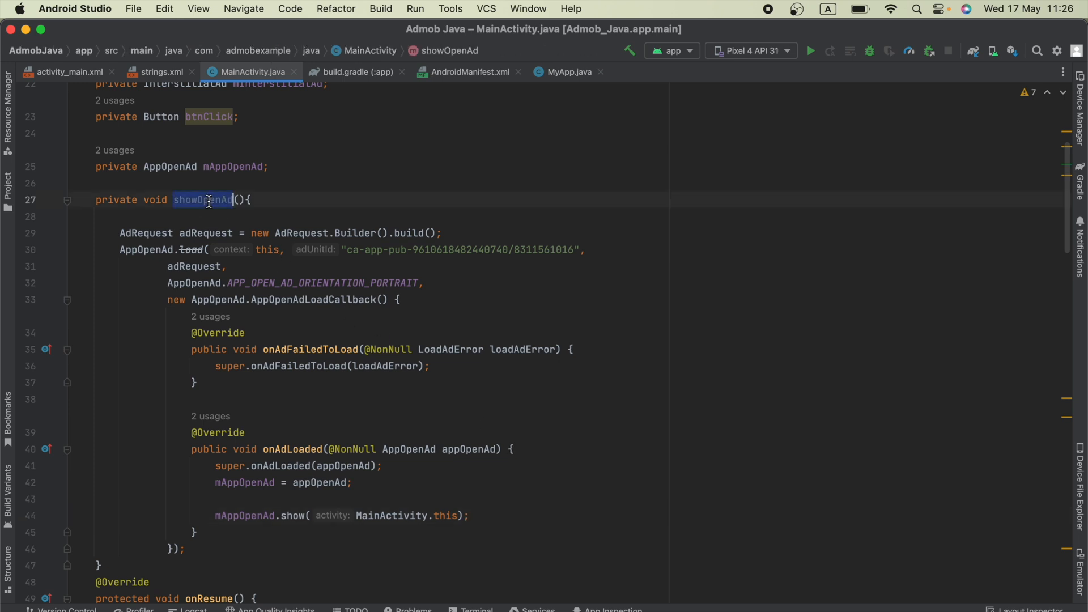
- Add showOpenAd(); after super.onResume() in onResume
scroll("down", 3)
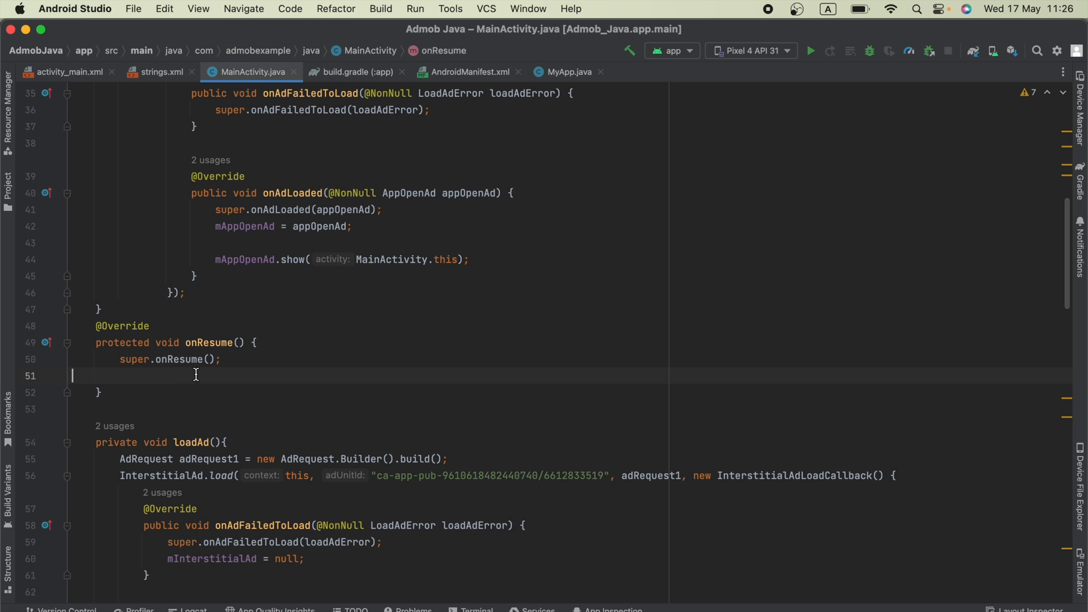
type("showOpenAd()")
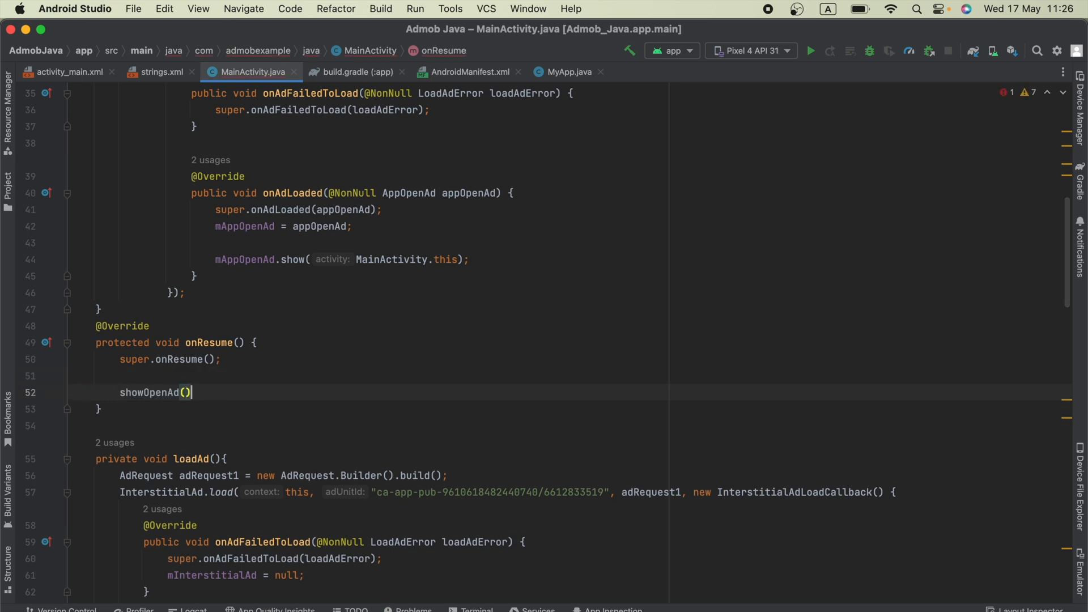
type(";")
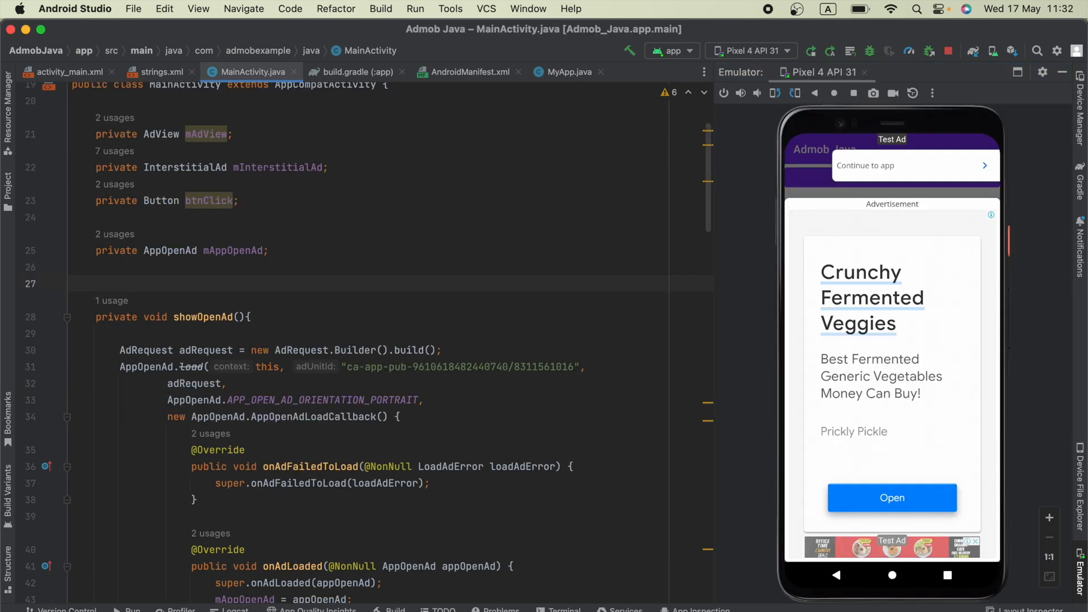
mouse_move(948, 178)
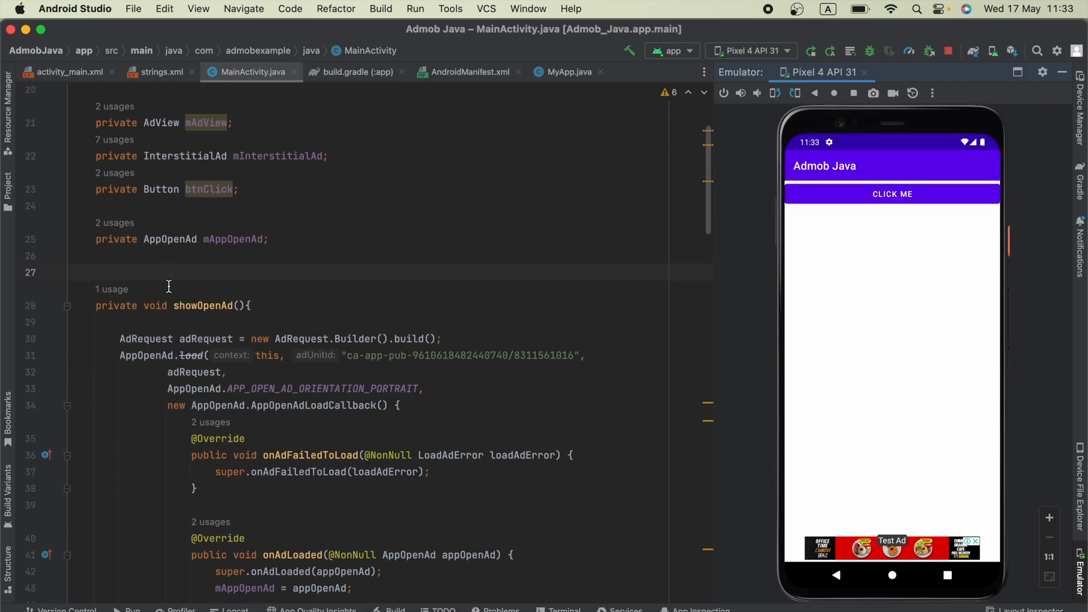
- Declare 'private boolean isShowingAd = false;' below the mAppOpenAd field
type("private")
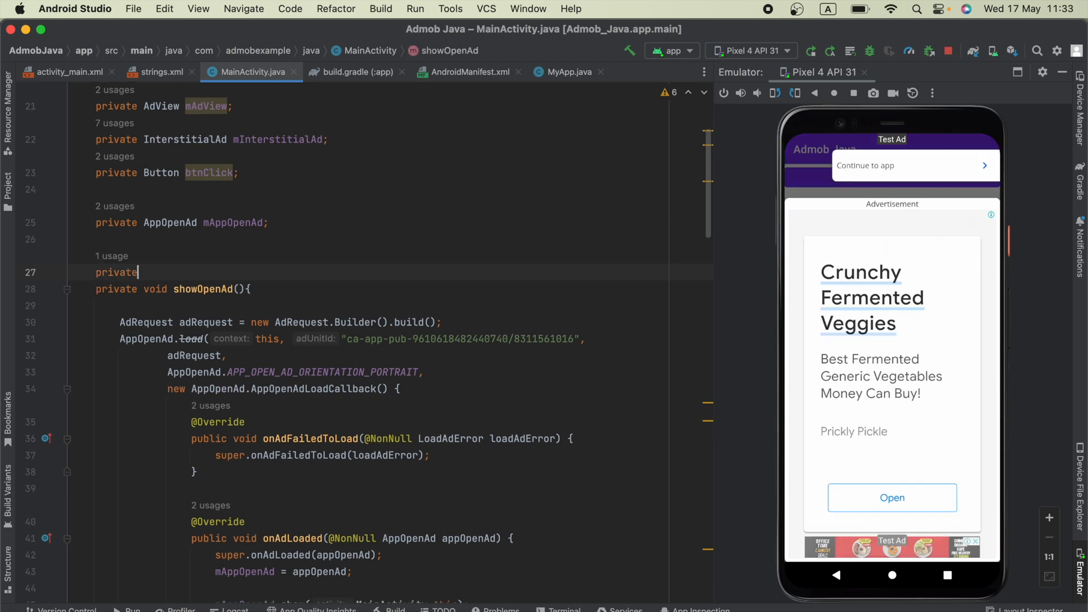
type("boolean")
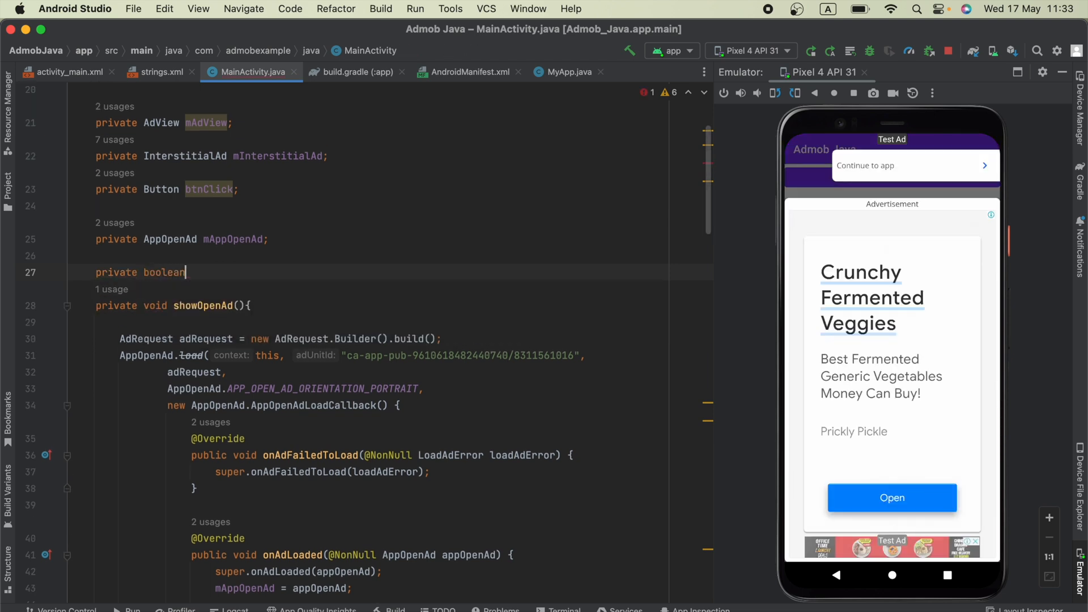
type("is")
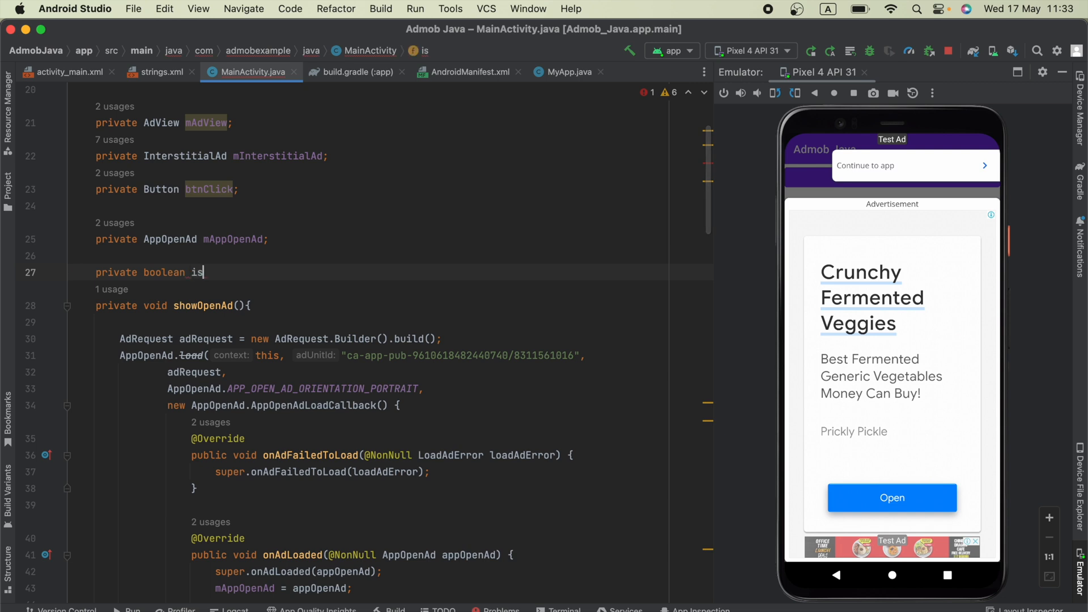
type("A")
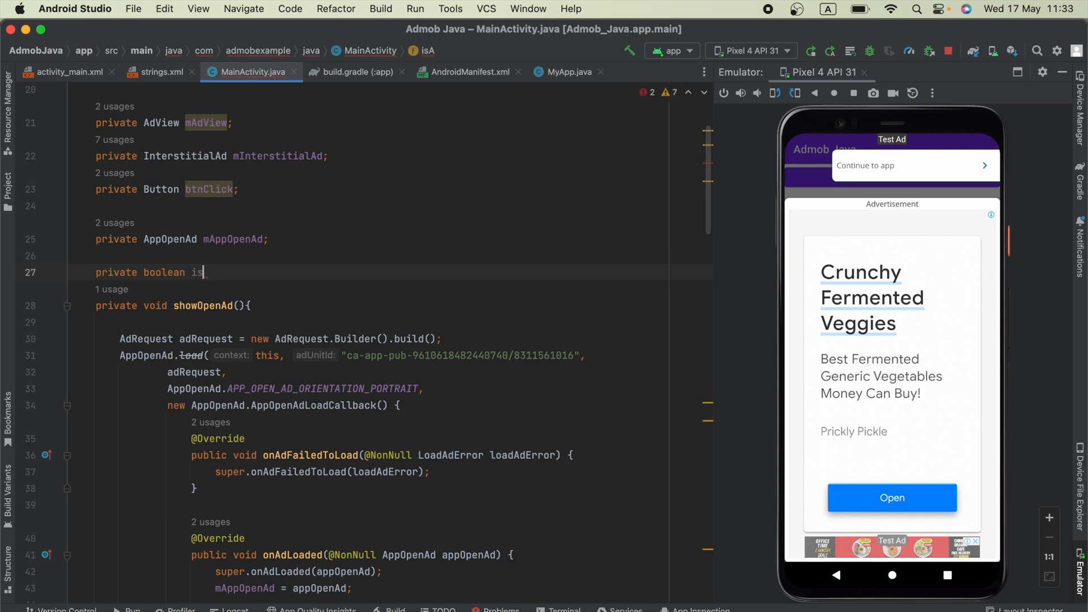
type("howin")
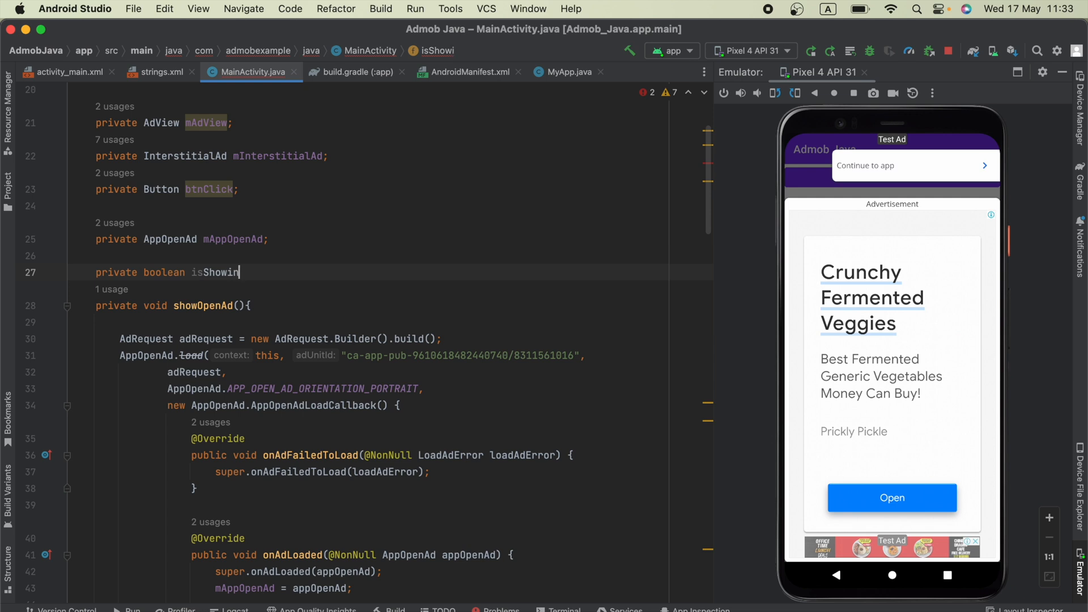
type("gAd")
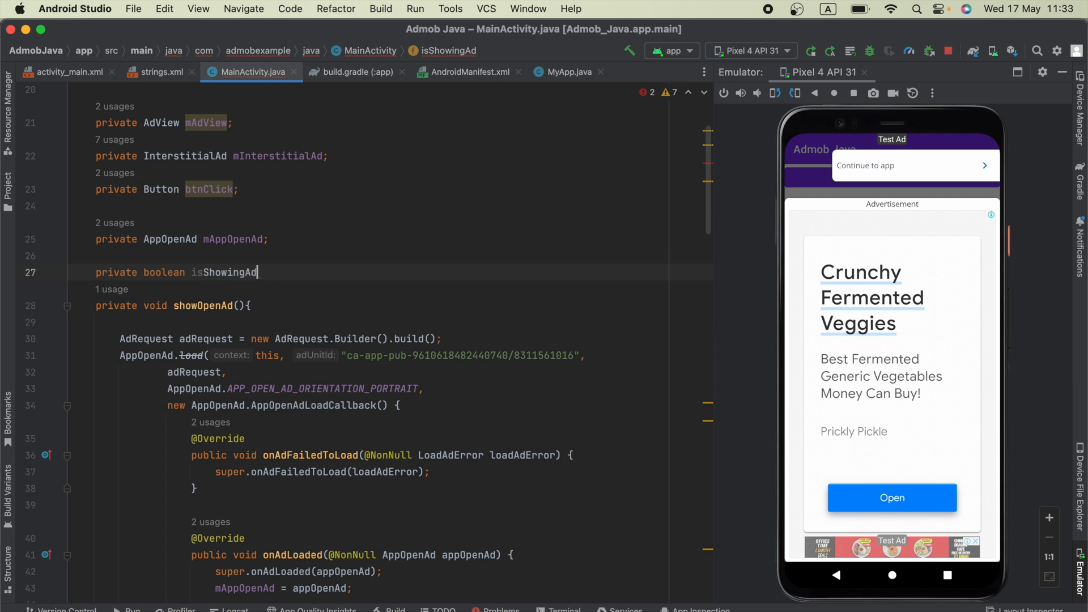
type("= f")
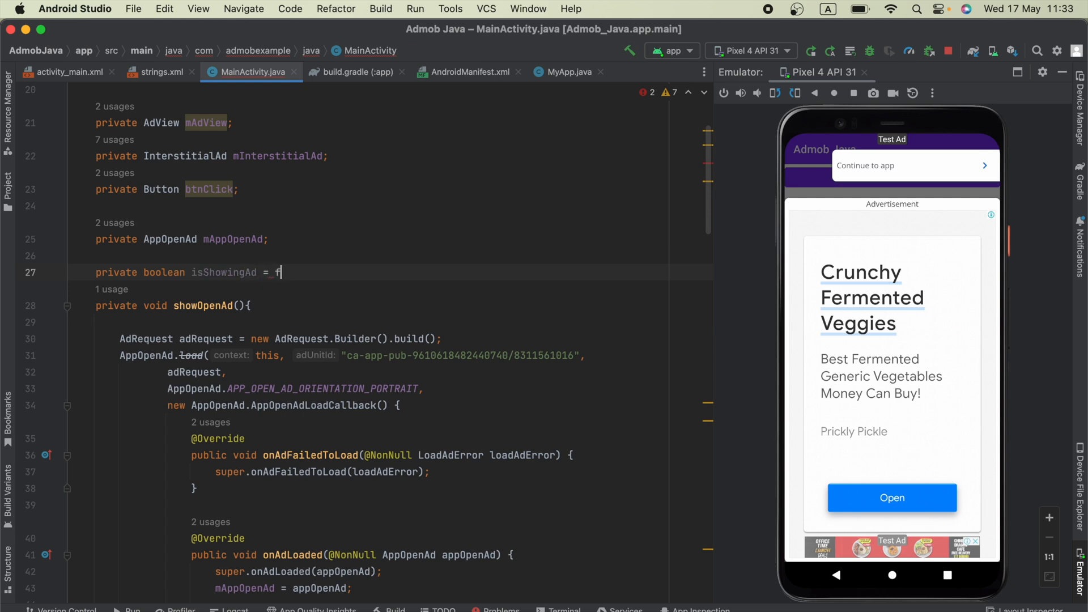
type("alse;")
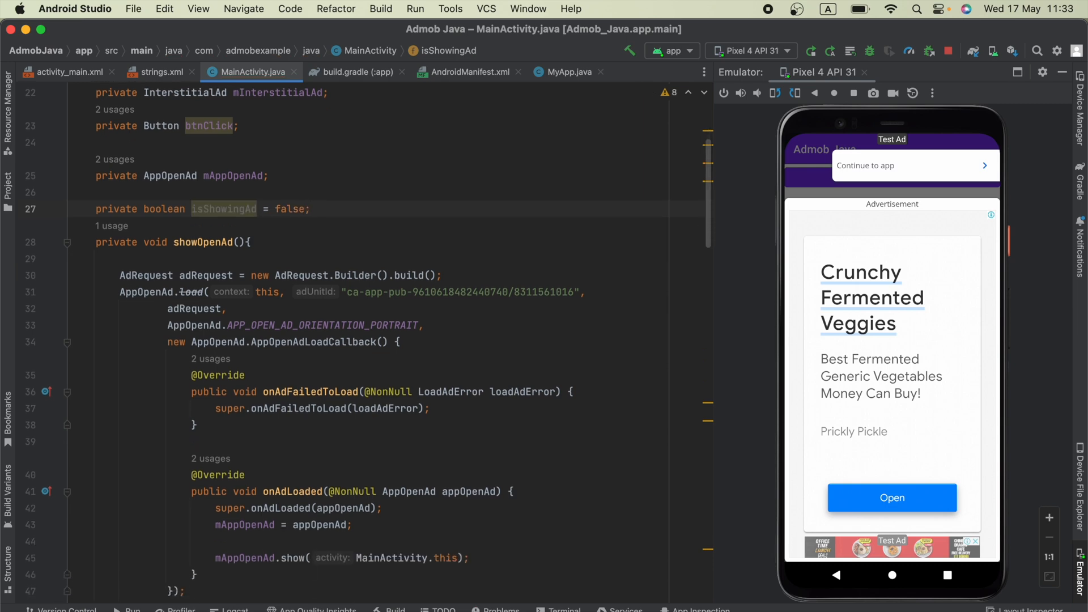
- Wrap the showOpenAd() call in onResume with if (!isShowingAd) { ... }
scroll("down", 3)
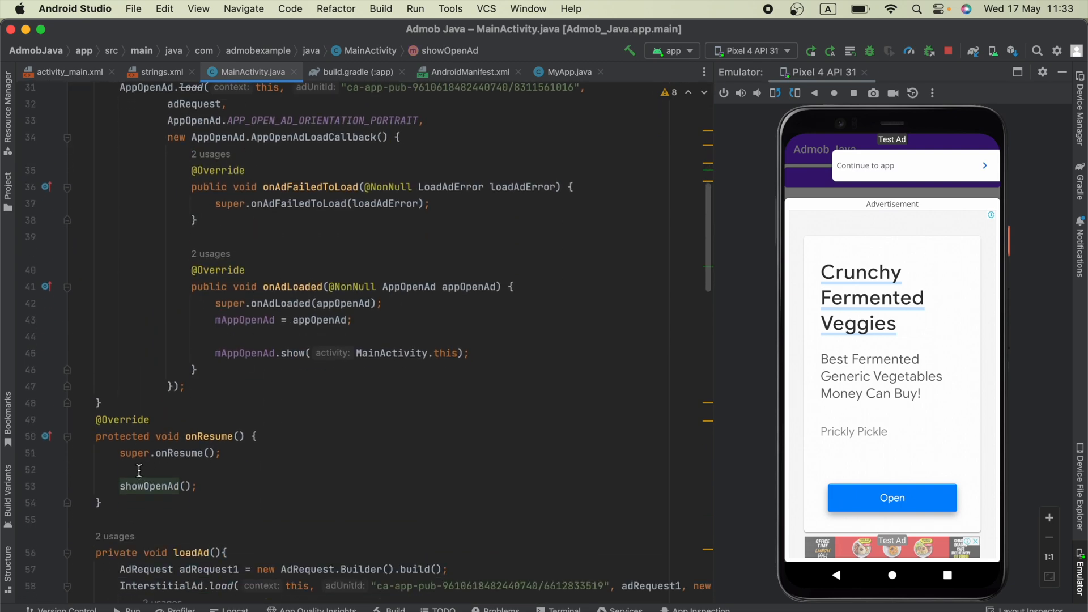
type("if")
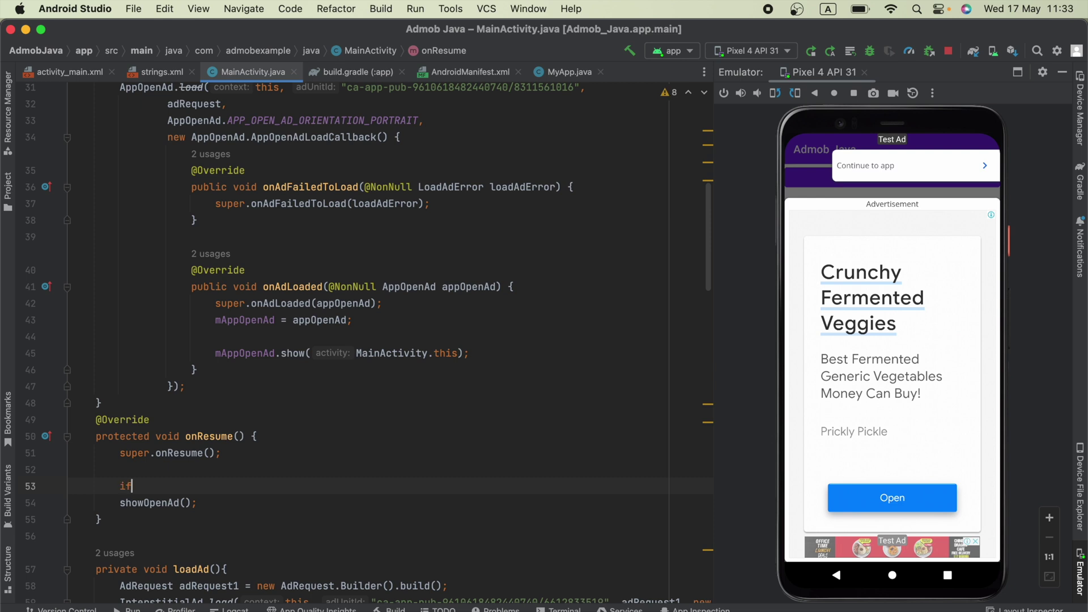
type("()")
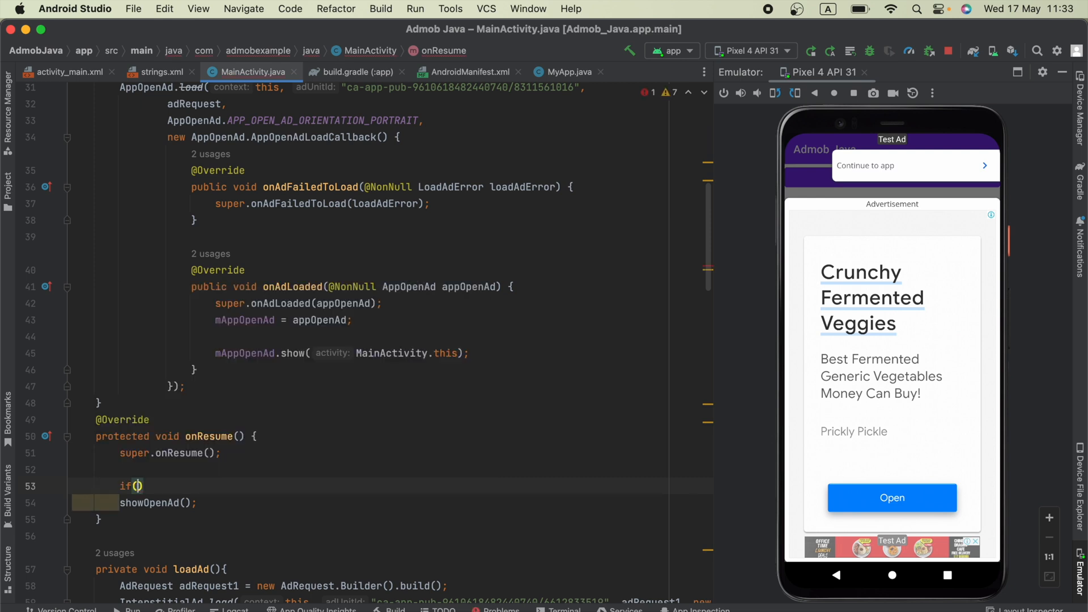
type("!")
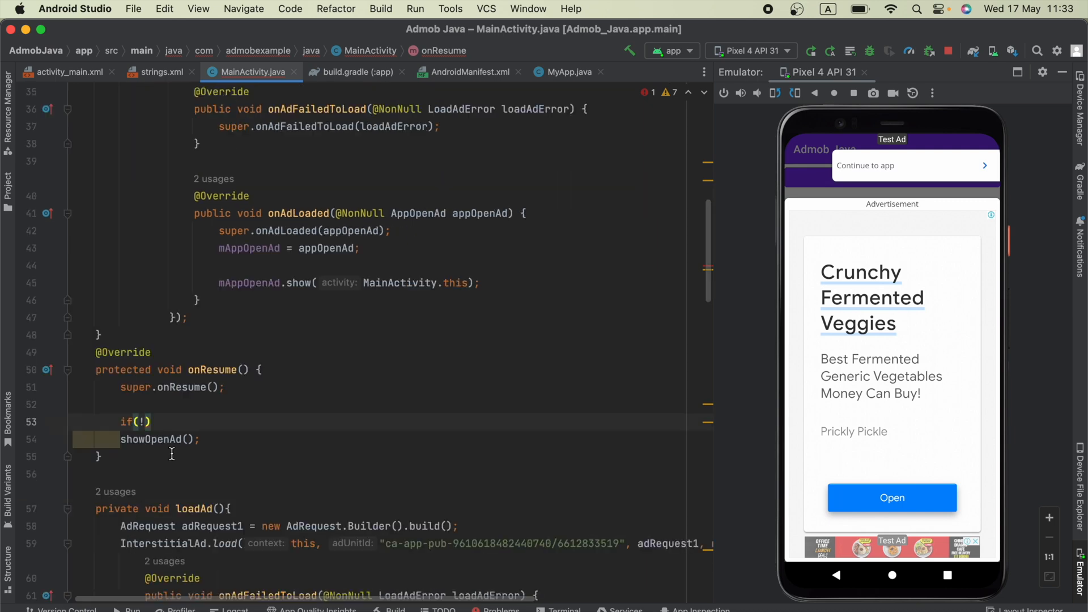
type("isShowingAd")
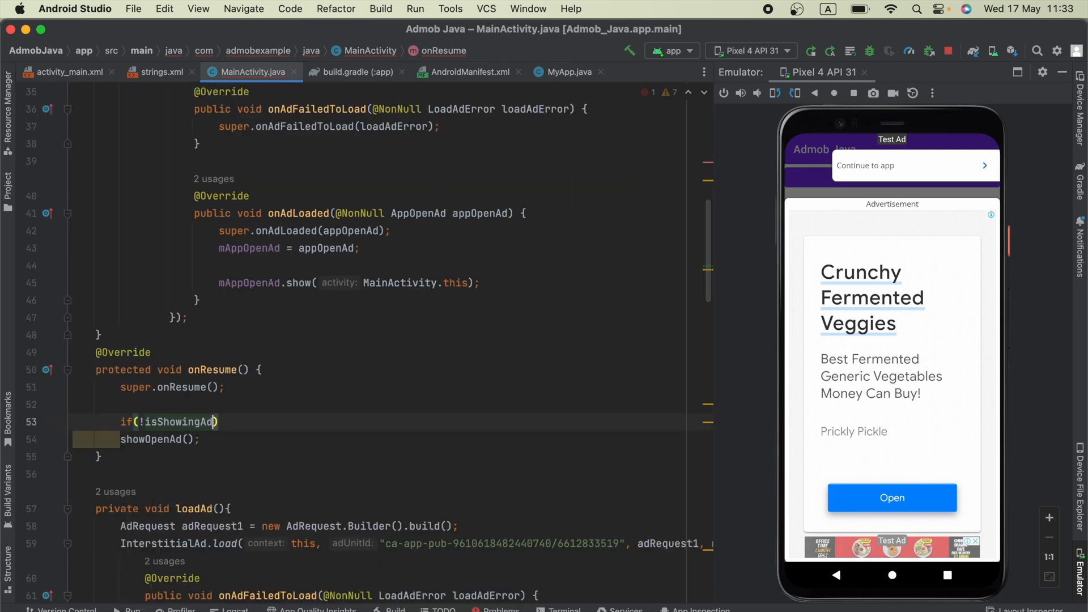
type("{")
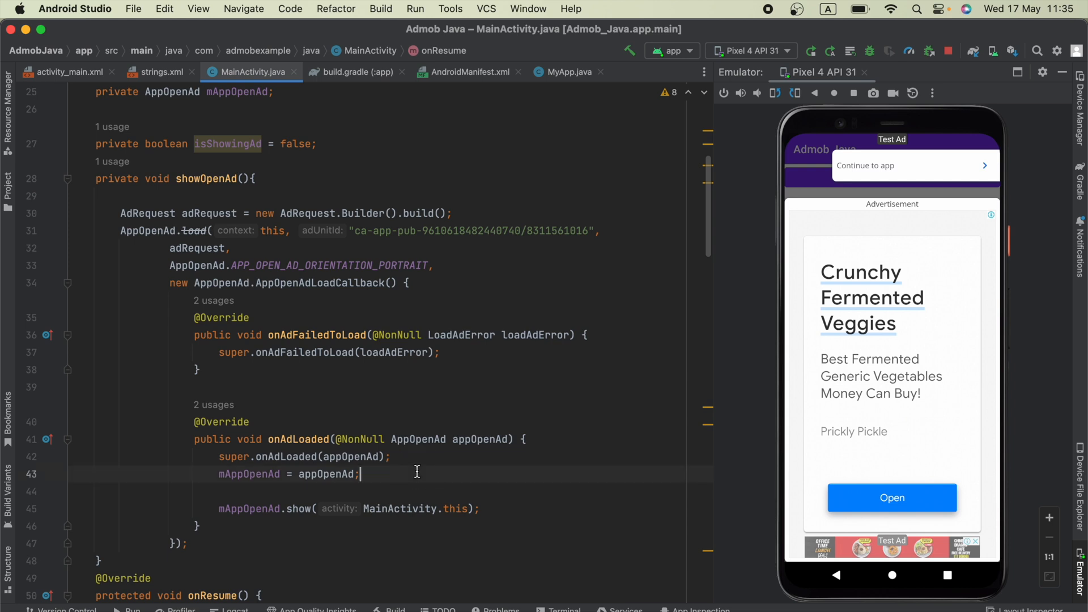
- Wrap mAppOpenAd.show(MainActivity.this) in onAdLoaded with if (!isShowingAd)
left_click(362, 492)
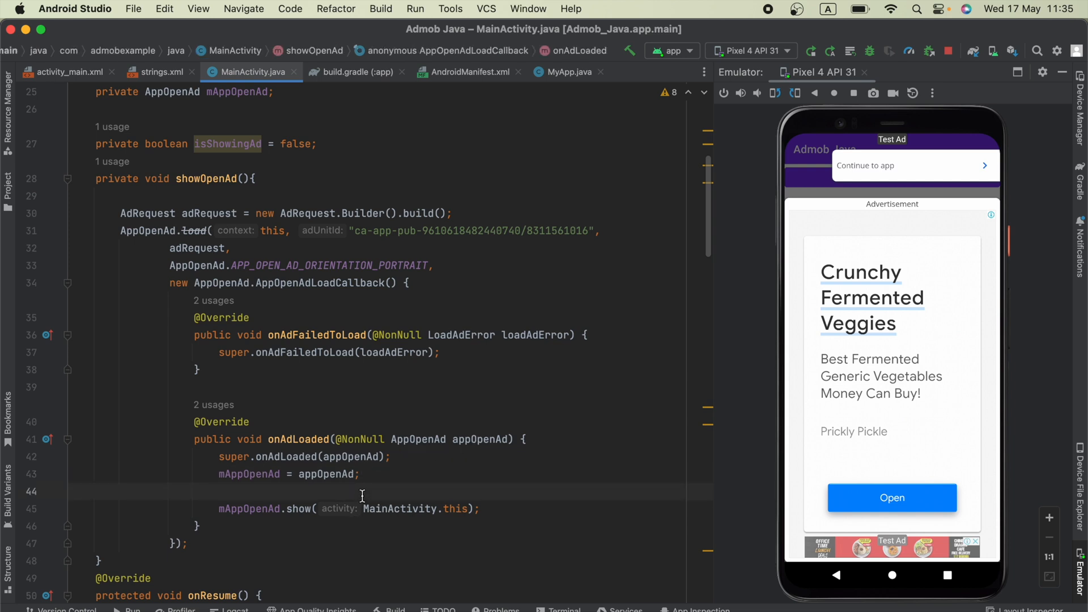
type("if")
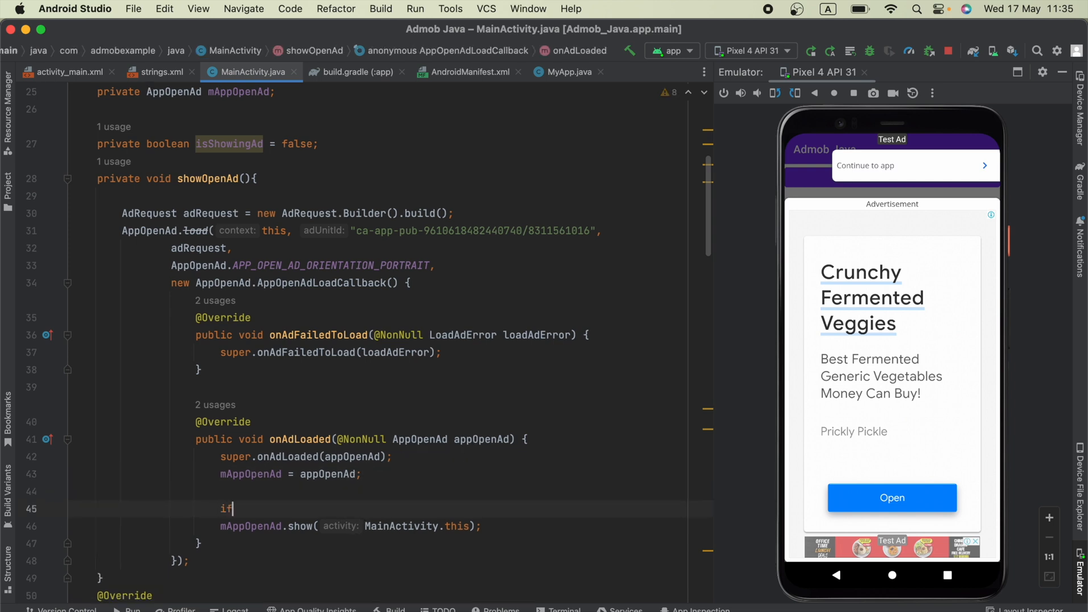
type("(!")
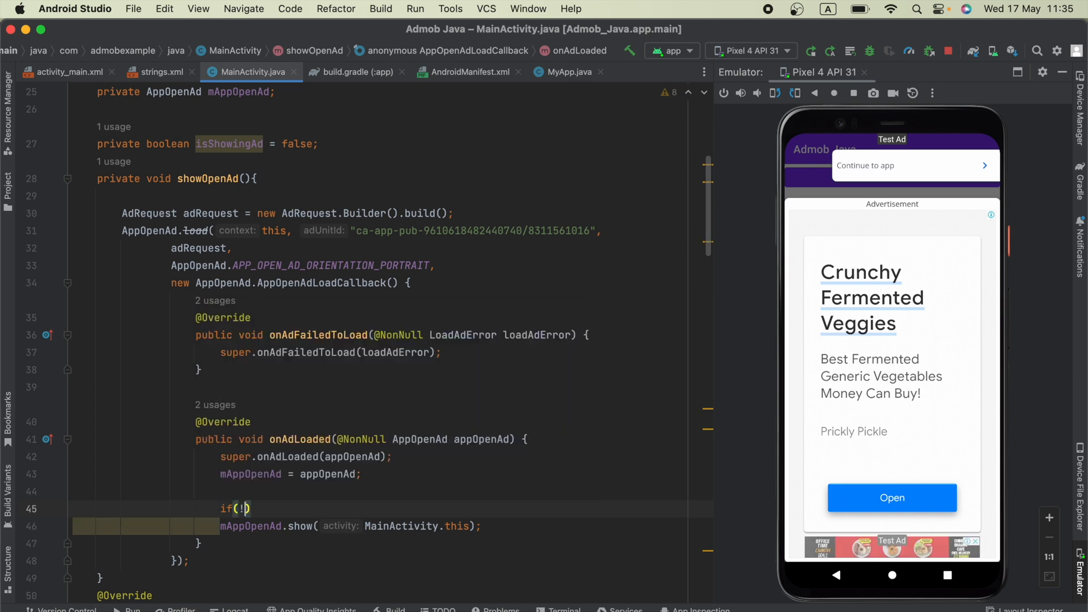
type("isShowingAd")
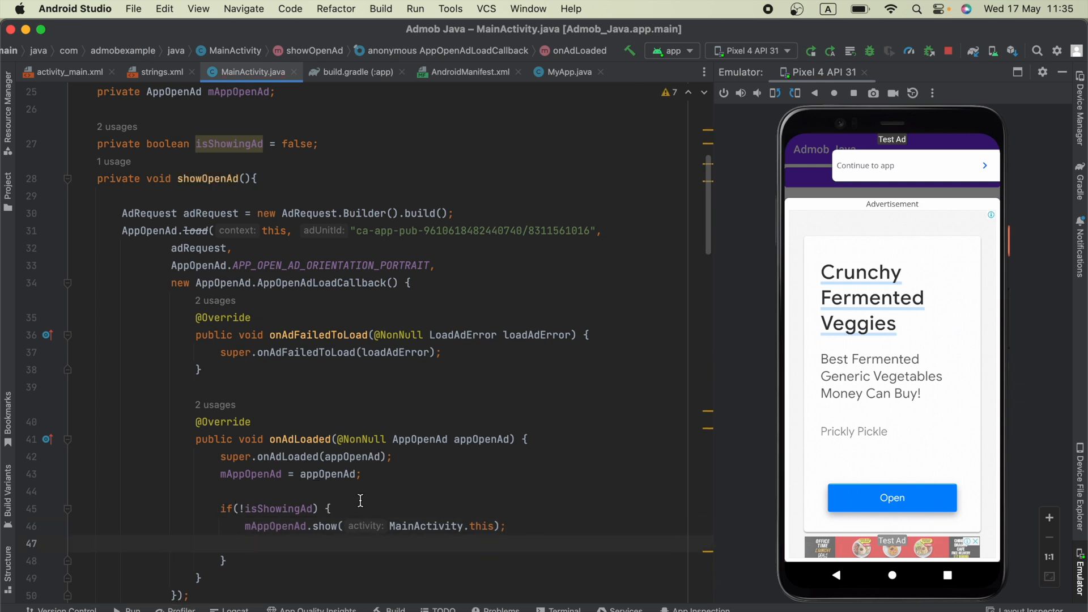
- Set isShowingAd = true after showing the ad
type("is")
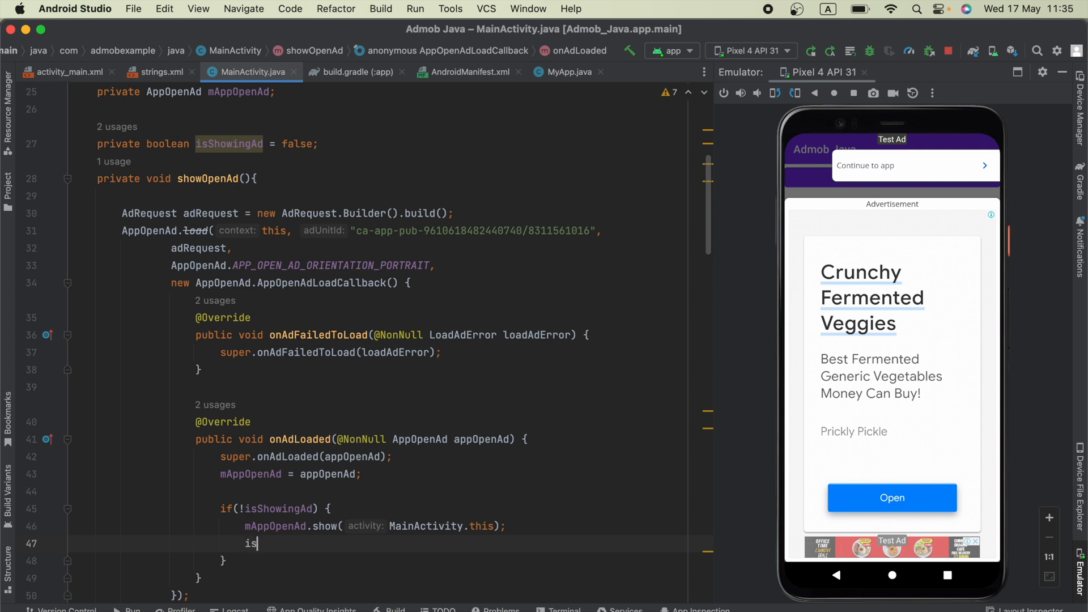
type("ShowingAd =")
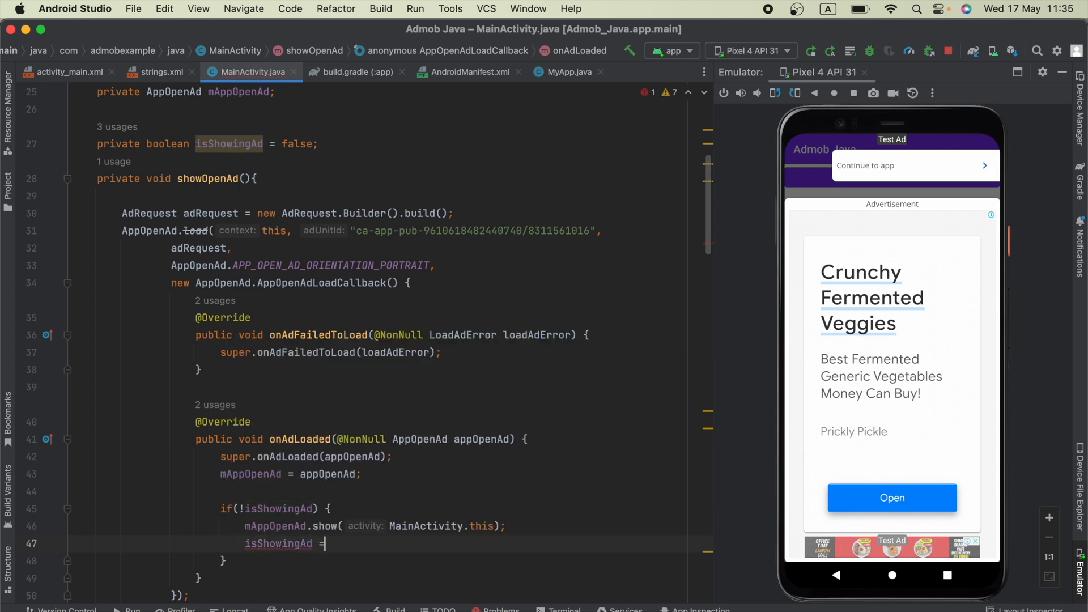
type("true;")
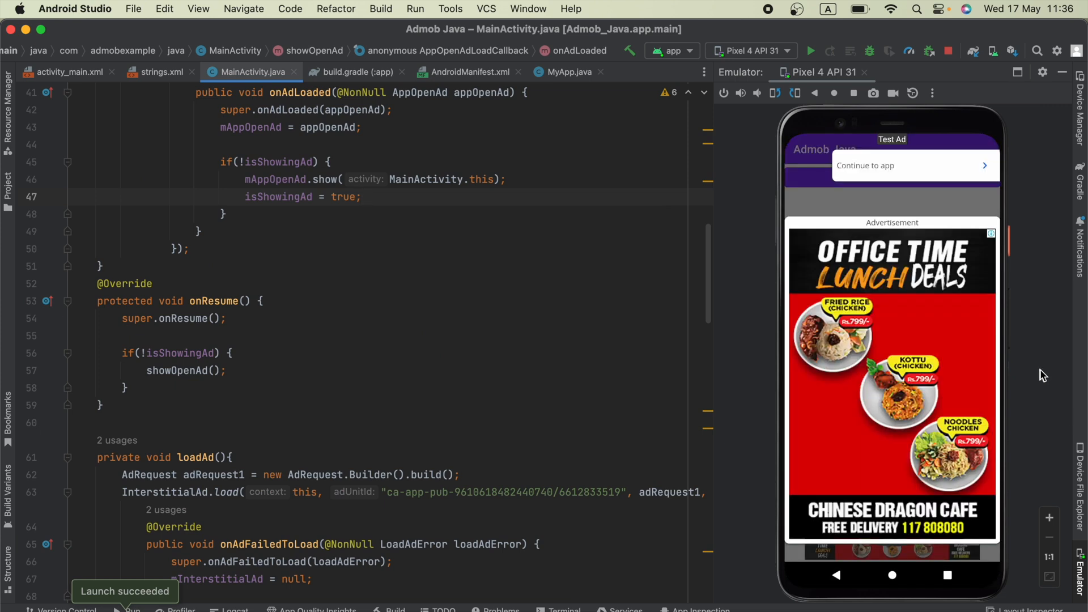
mouse_move(957, 171)
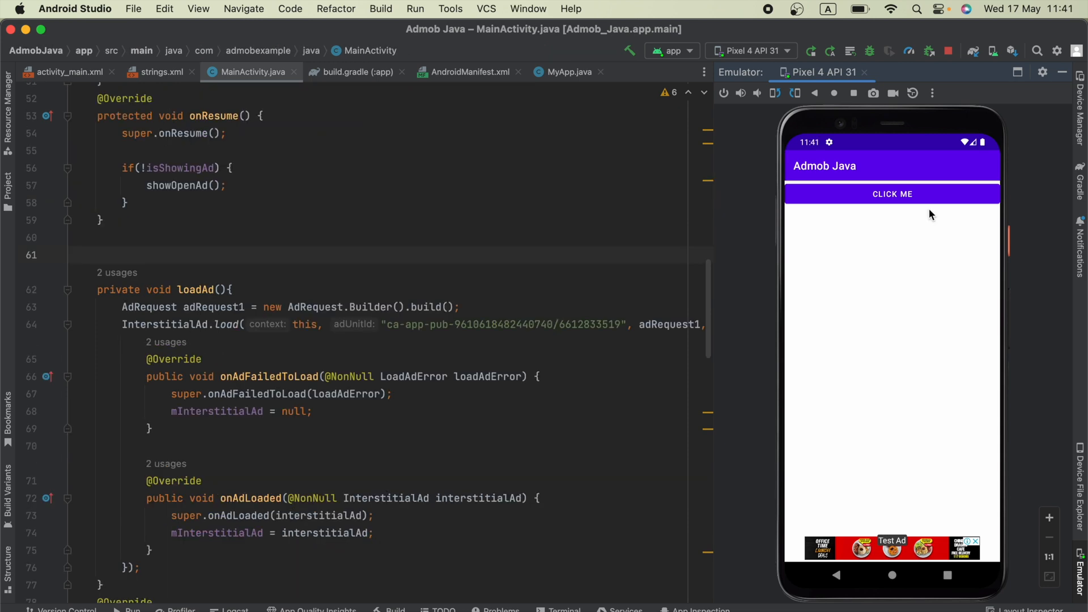
- Scroll through MainActivity.java after relaunching the app
scroll("down", 3)
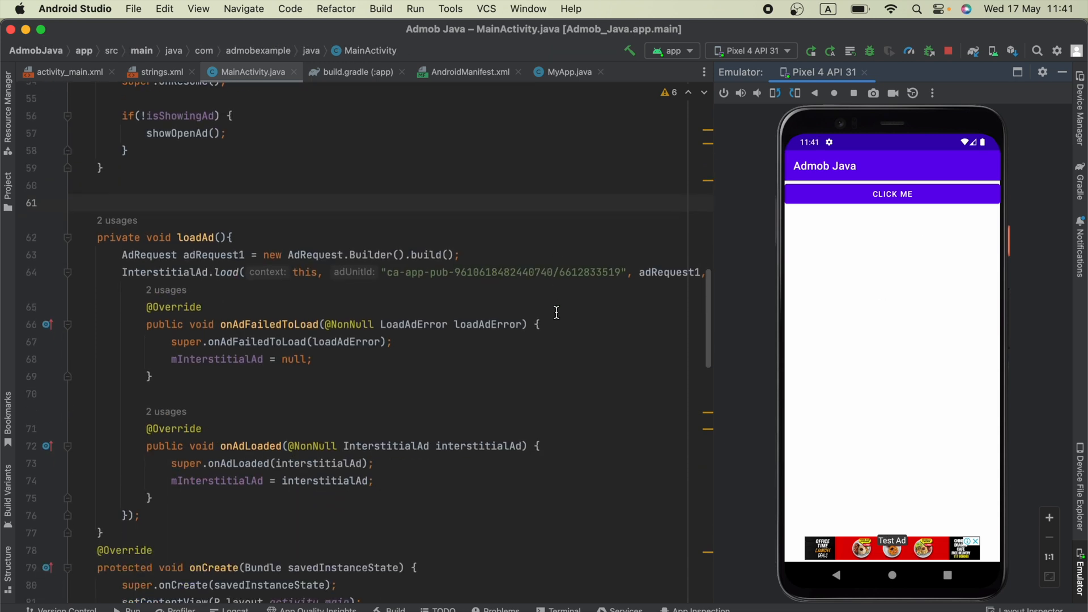